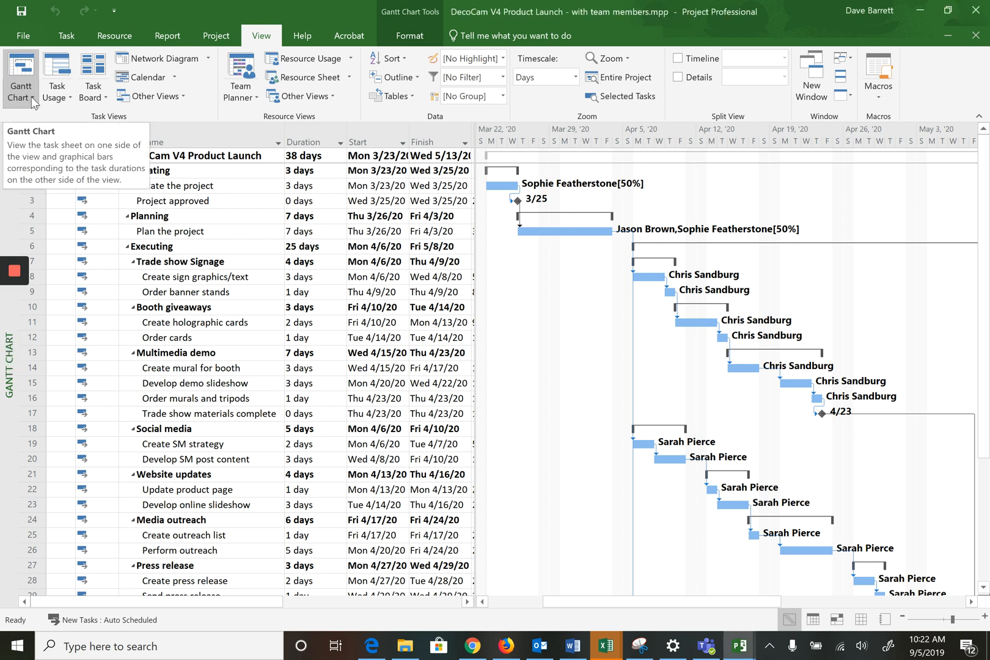
Step: Switch from the Gantt Chart to the Resource Sheet via More Views
{"action": "left_click", "coordinate": [21, 76]}
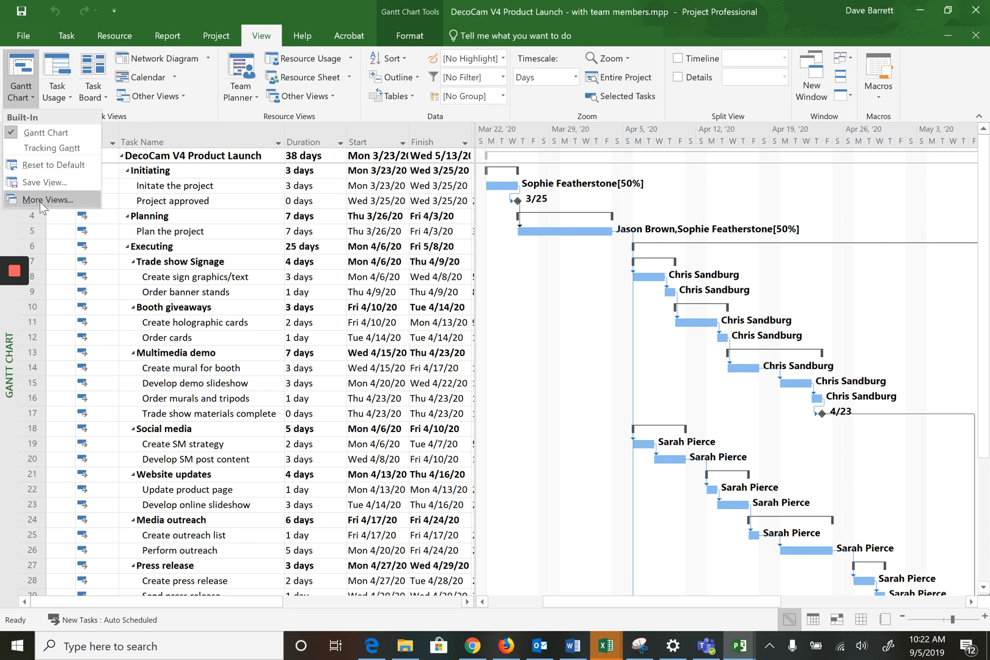
{"action": "left_click", "coordinate": [46, 199]}
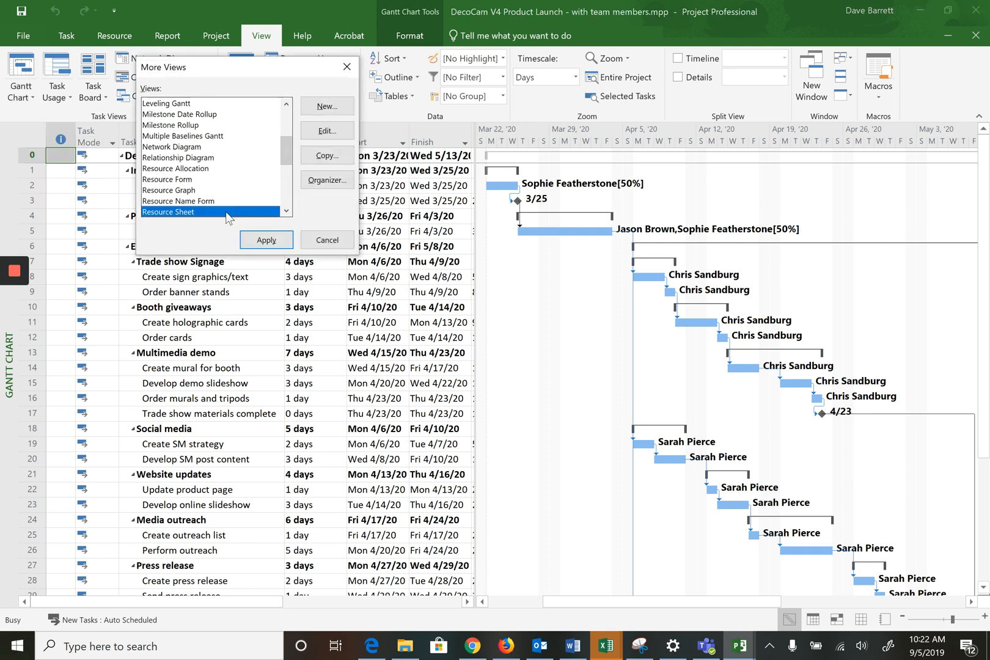
{"action": "left_click", "coordinate": [326, 240]}
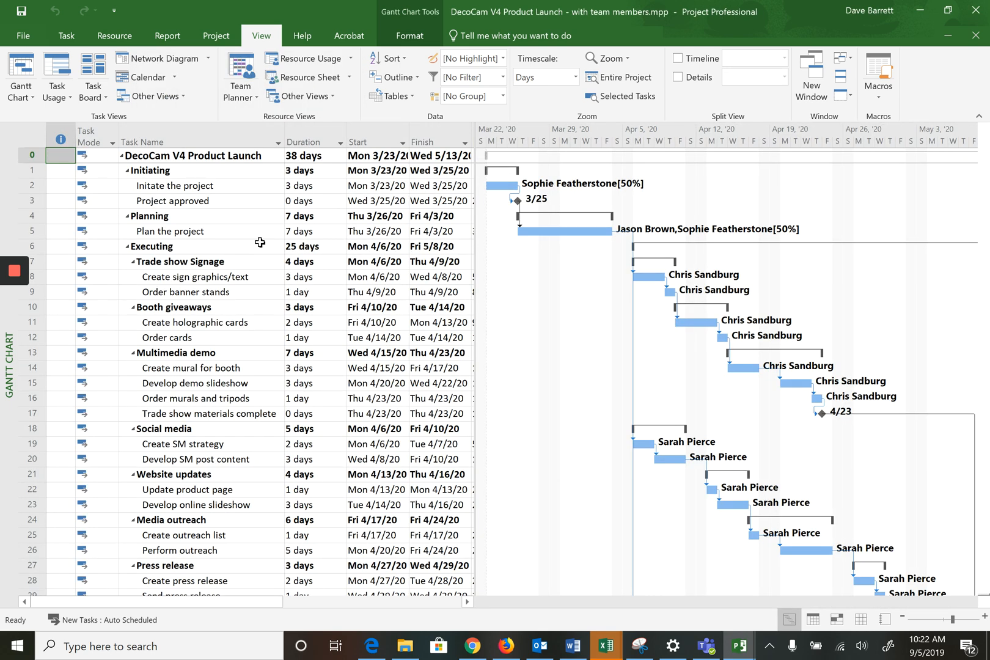
Step: Enter standard rates of $100, $80, $50, $60, $60 and $50 for the six resources
{"action": "left_click", "coordinate": [310, 77]}
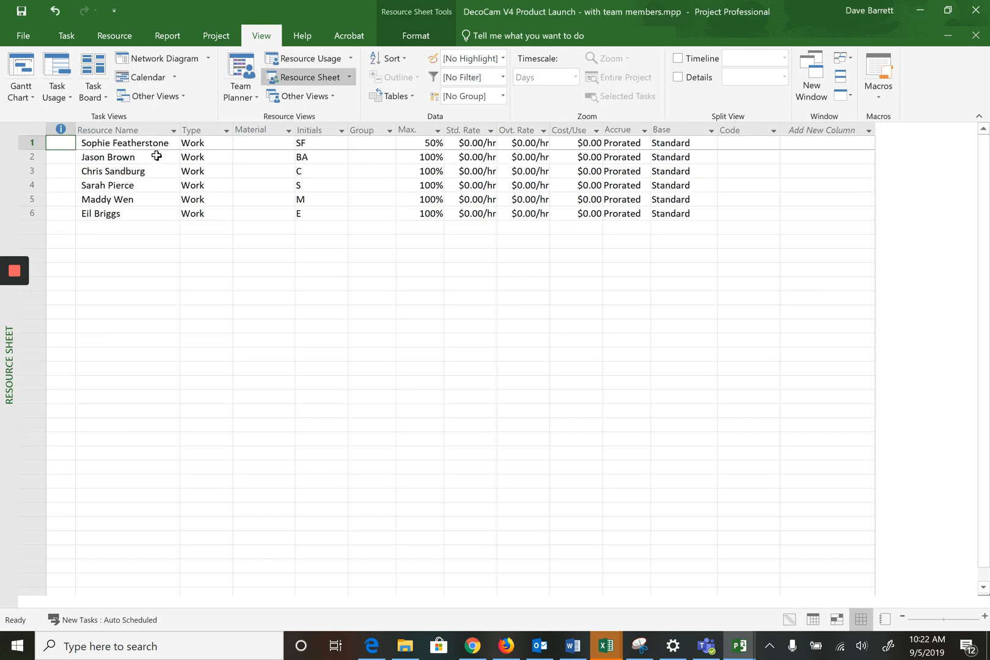
{"action": "mouse_move", "coordinate": [483, 152]}
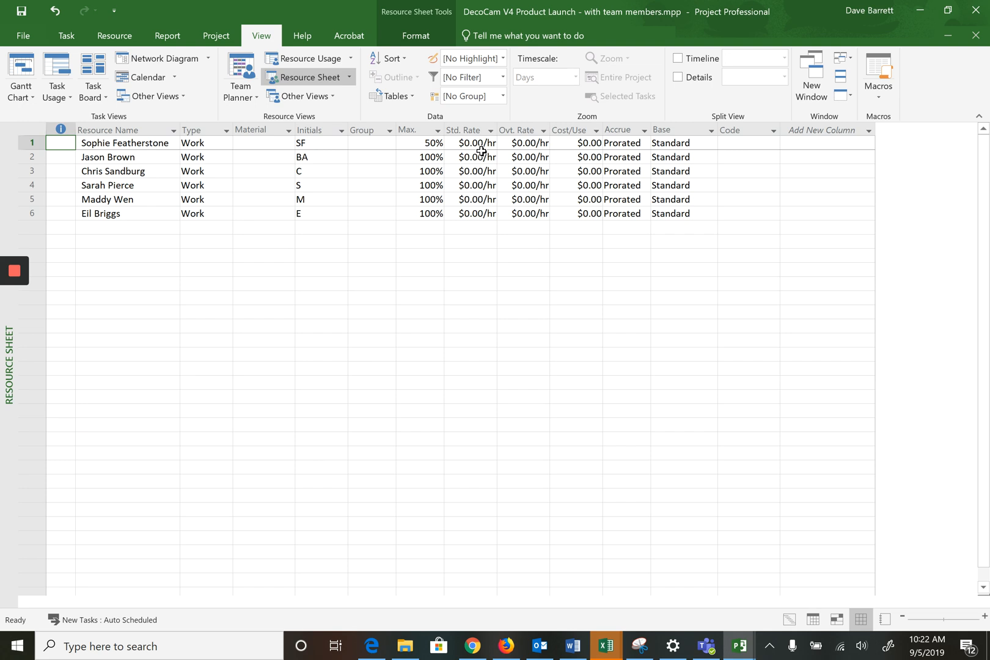
{"action": "left_click", "coordinate": [471, 143]}
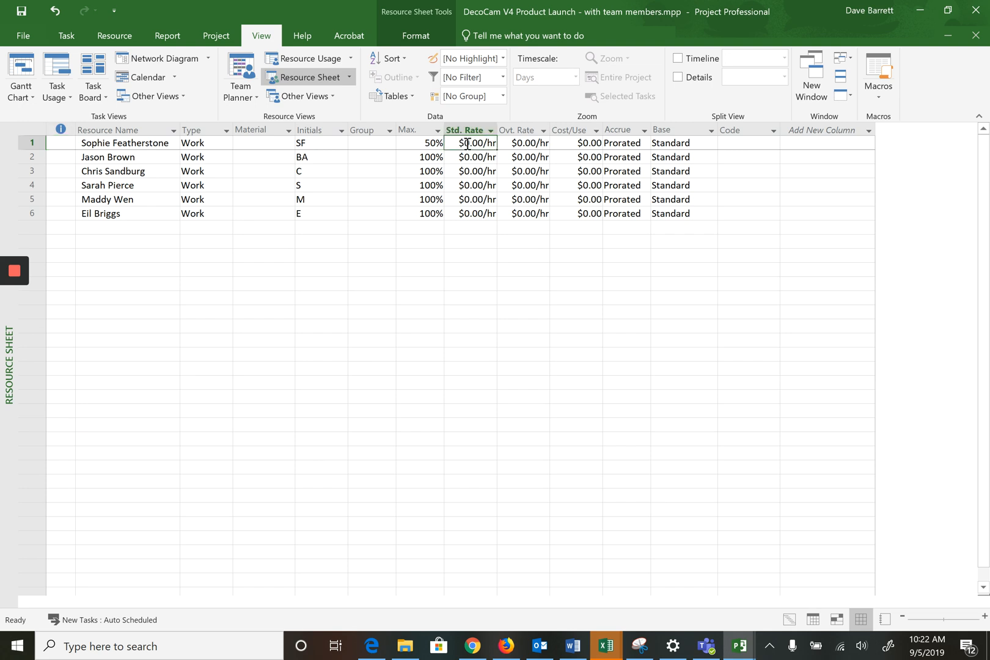
{"action": "type", "text": "10"}
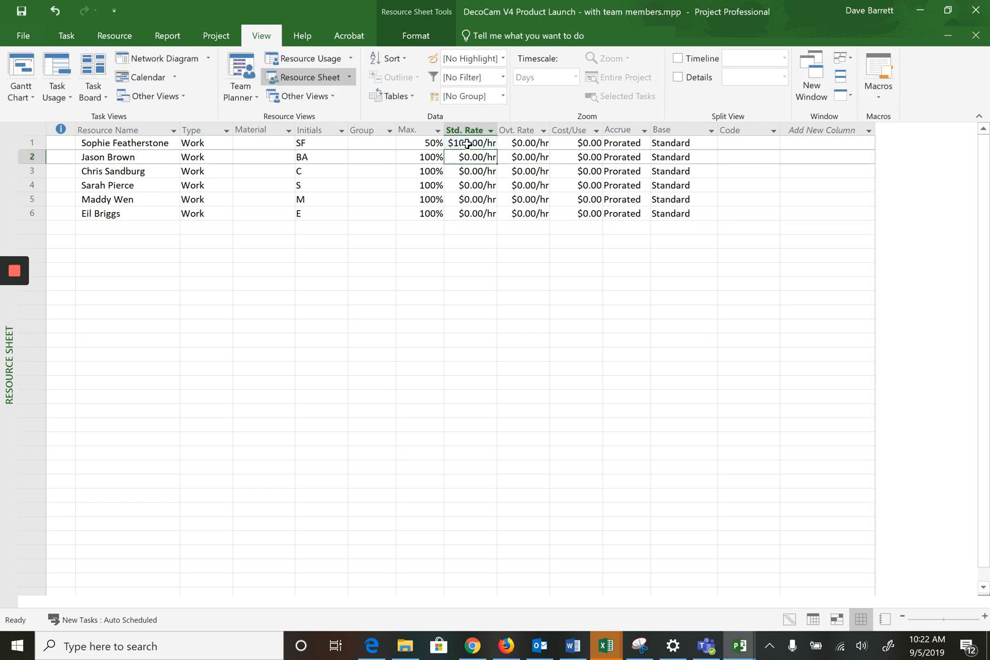
{"action": "type", "text": "8"}
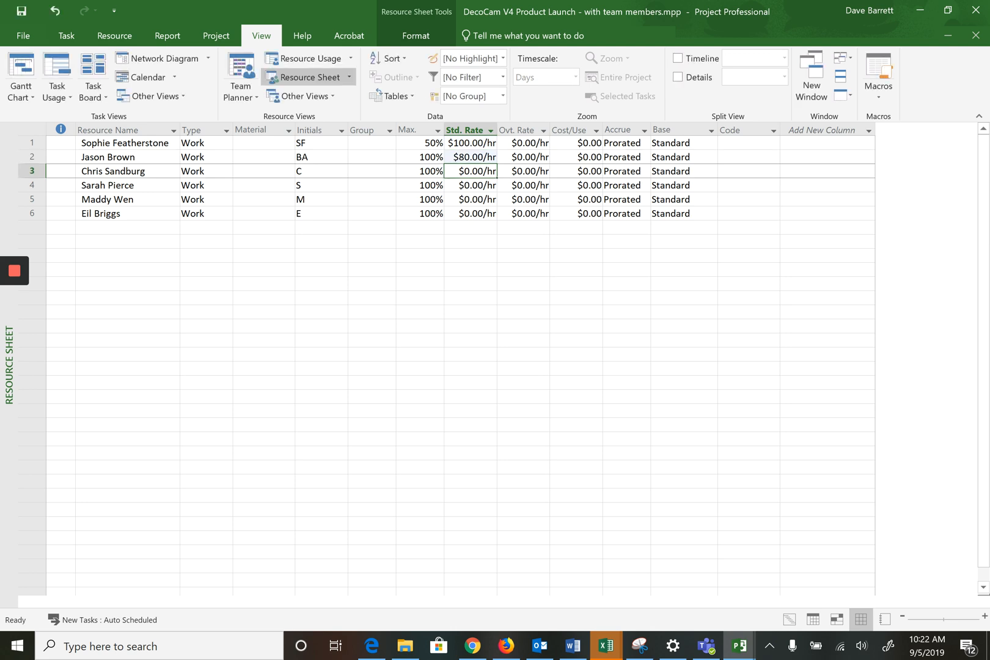
{"action": "type", "text": "5"}
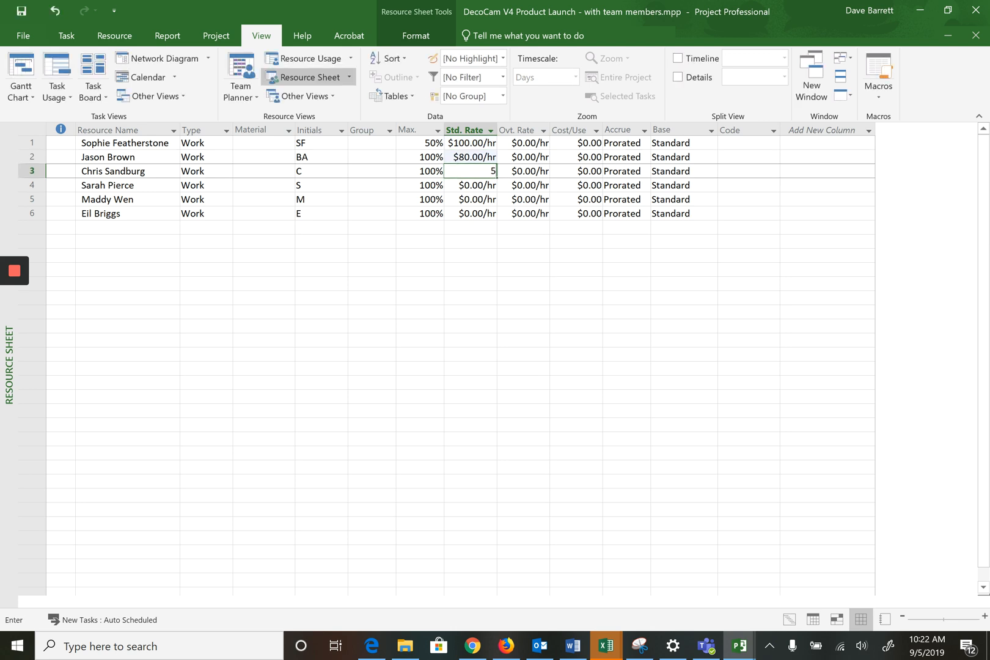
{"action": "key", "text": "Enter"}
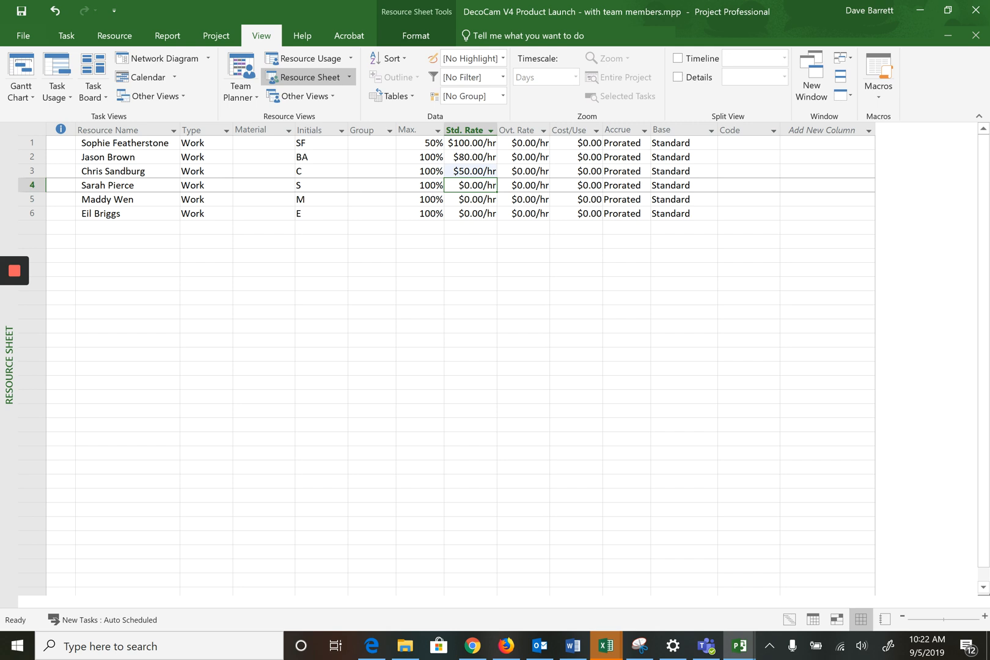
{"action": "type", "text": "$60.00"}
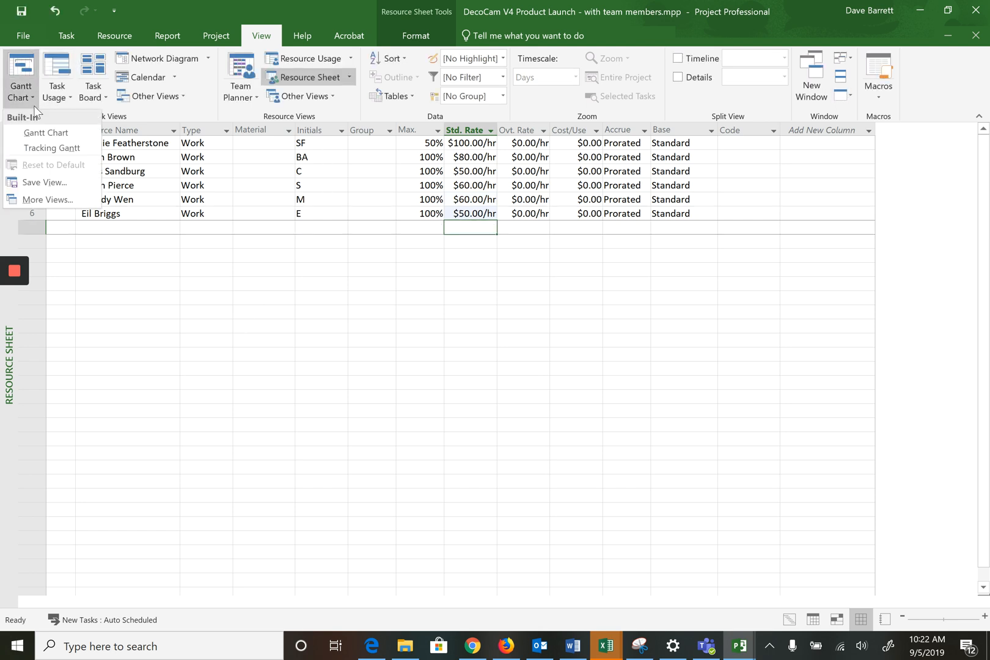
Step: Return to the Gantt Chart and show the Cost table, project total $41,920.00
{"action": "left_click", "coordinate": [47, 133]}
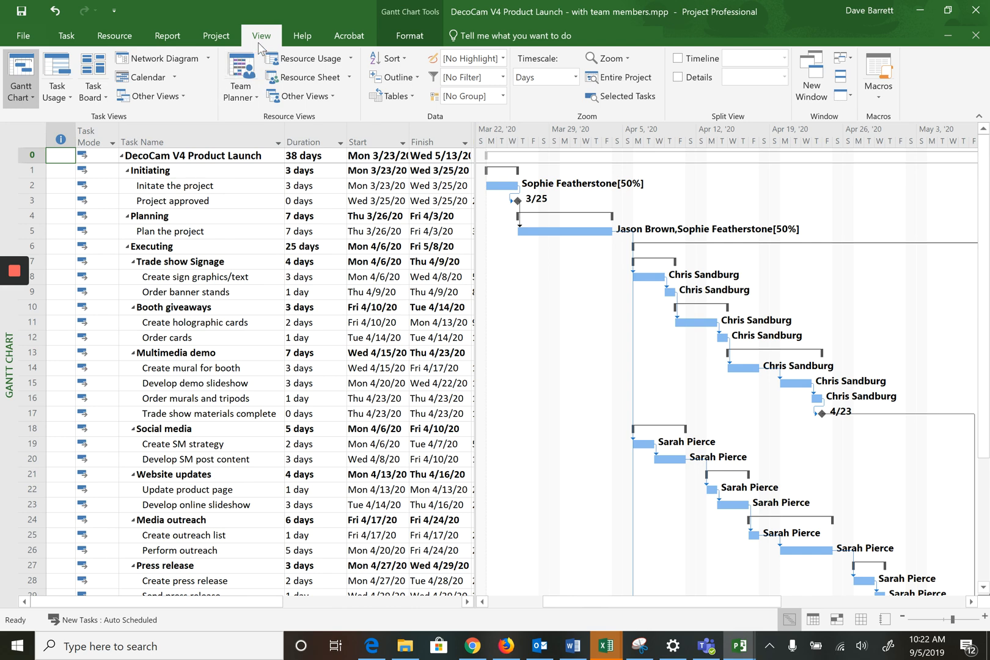
{"action": "mouse_move", "coordinate": [365, 104]}
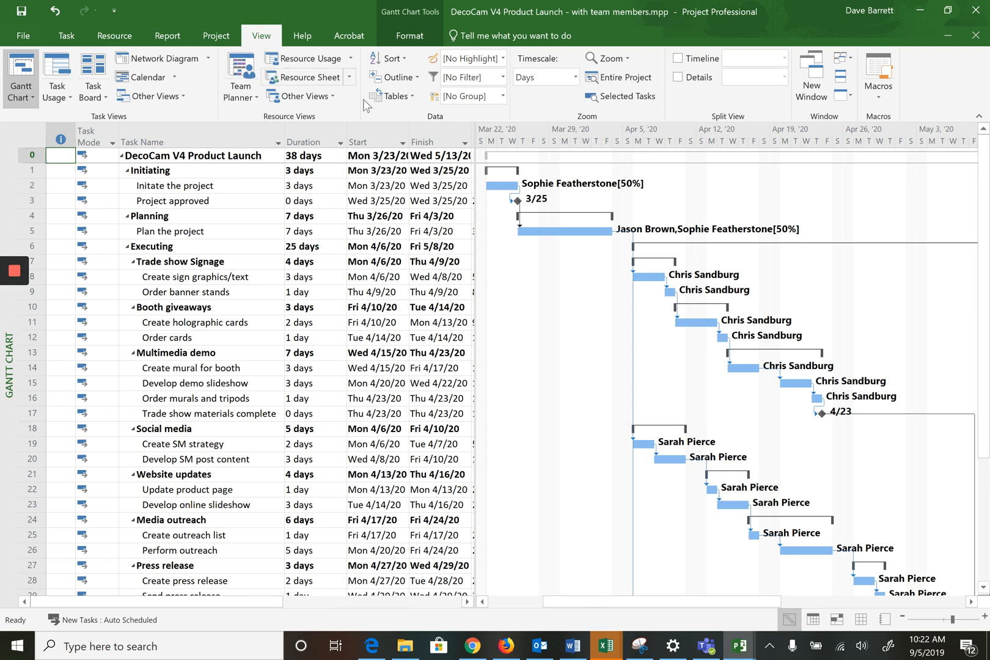
{"action": "left_click", "coordinate": [392, 95]}
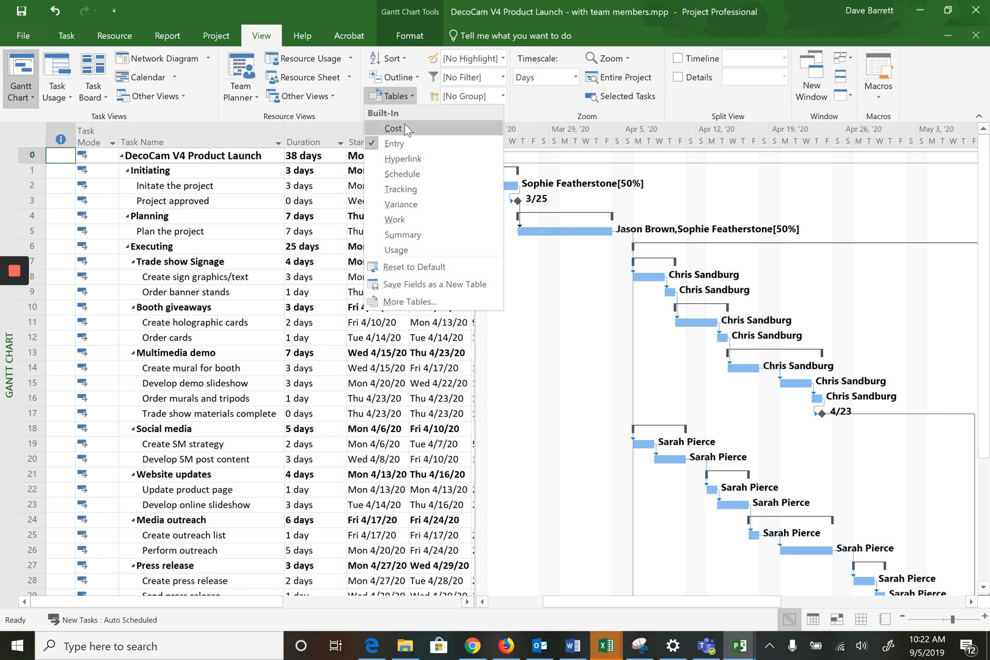
{"action": "left_click", "coordinate": [393, 128]}
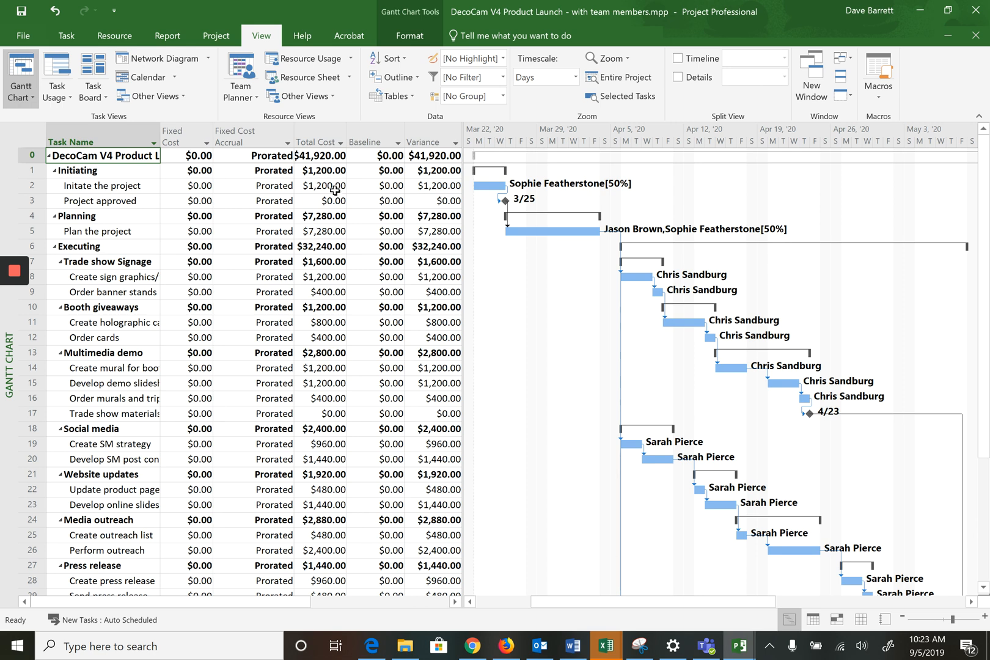
{"action": "mouse_move", "coordinate": [316, 173]}
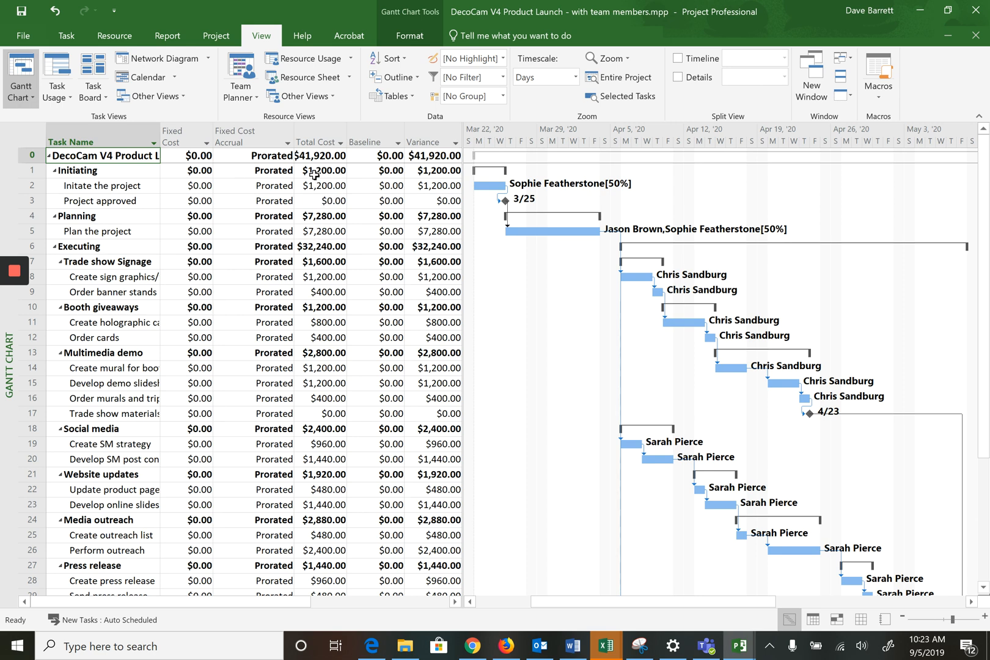
{"action": "mouse_move", "coordinate": [330, 305]}
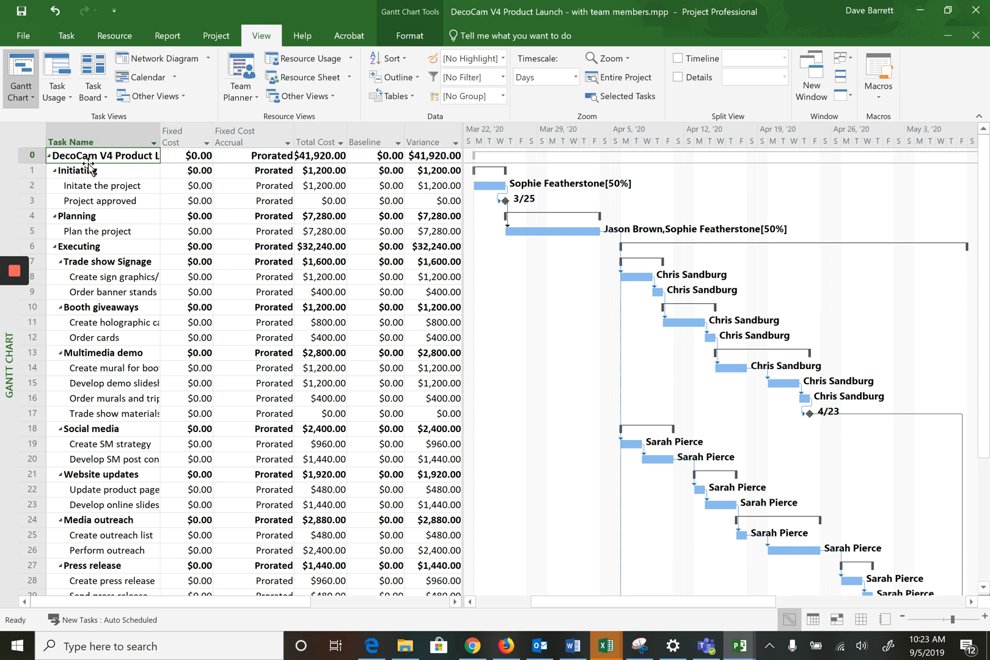
{"action": "mouse_move", "coordinate": [20, 75]}
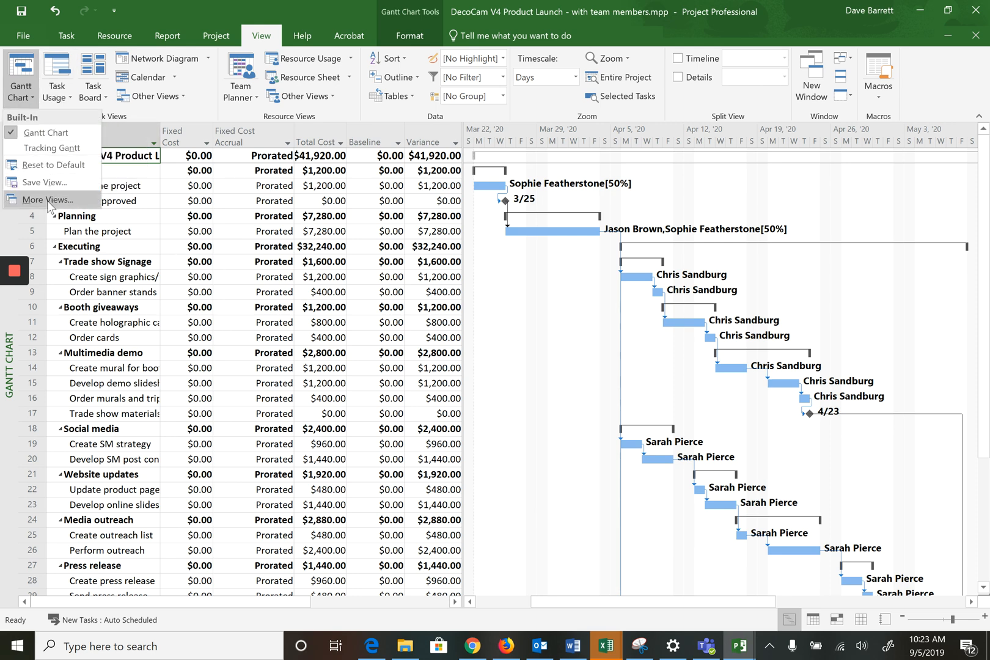
Step: Switch back to the Resource Sheet and select the first empty Resource Name cell
{"action": "left_click", "coordinate": [43, 199]}
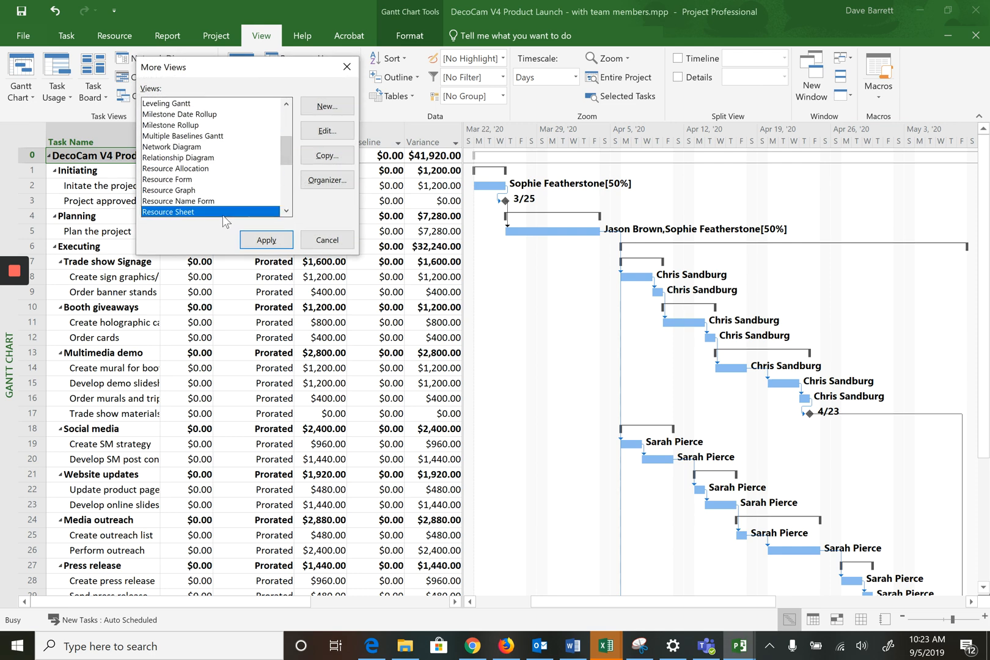
{"action": "left_click", "coordinate": [265, 239]}
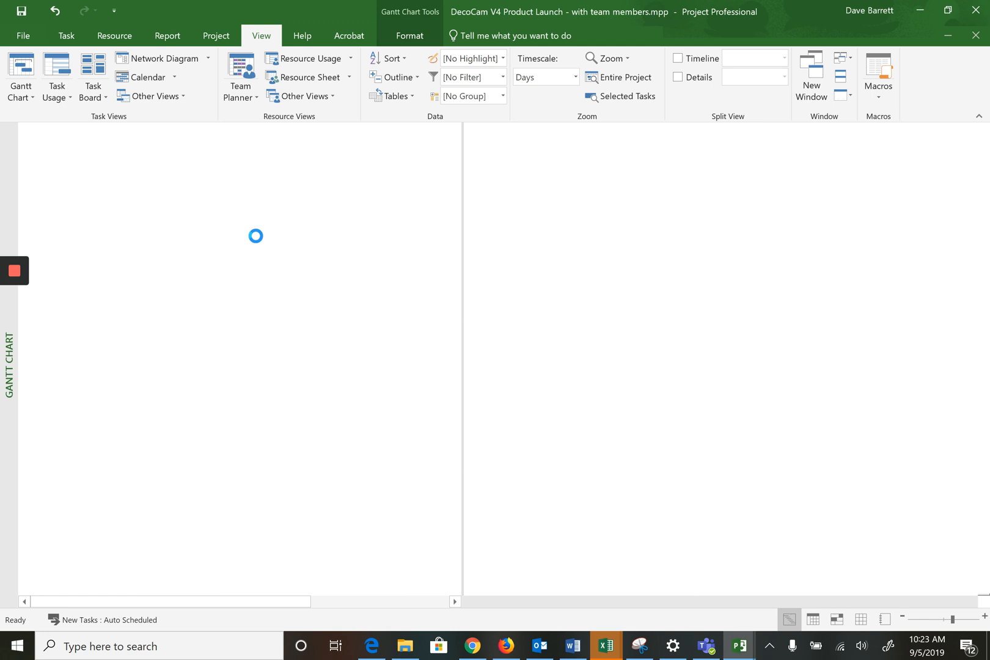
{"action": "left_click", "coordinate": [310, 77]}
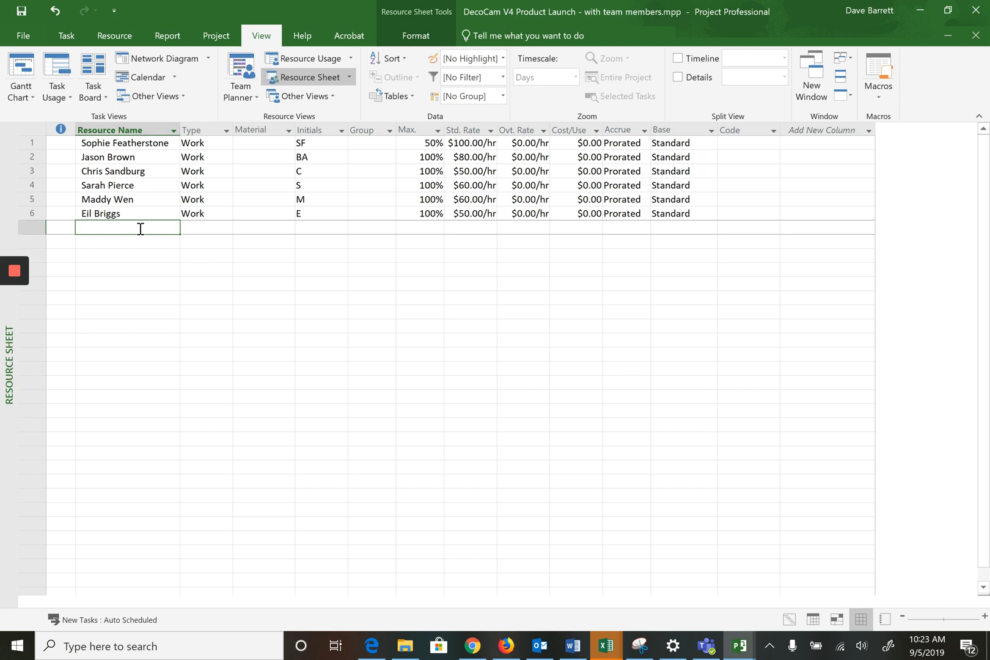
Step: Add a Banner stands material resource with a $200.00 standard rate
{"action": "type", "text": "Banner stands"}
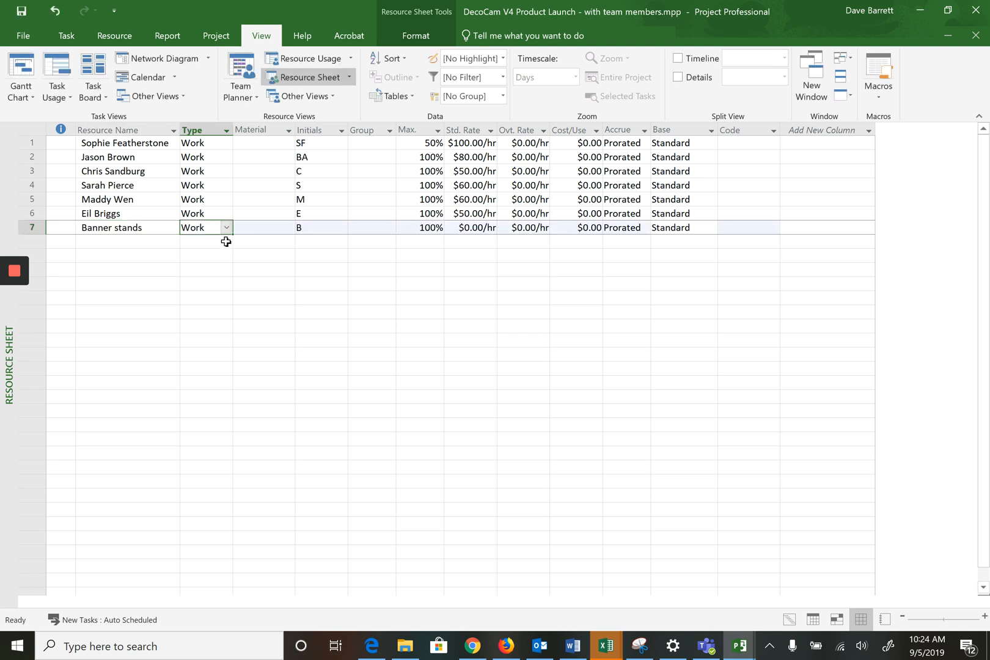
{"action": "left_click", "coordinate": [225, 228]}
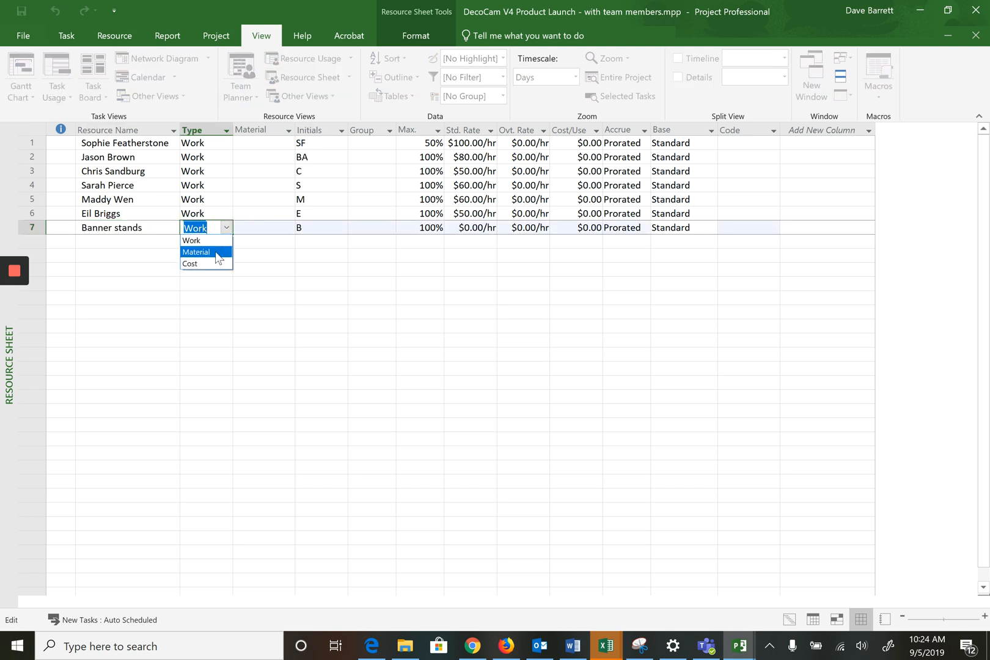
{"action": "left_click", "coordinate": [196, 252]}
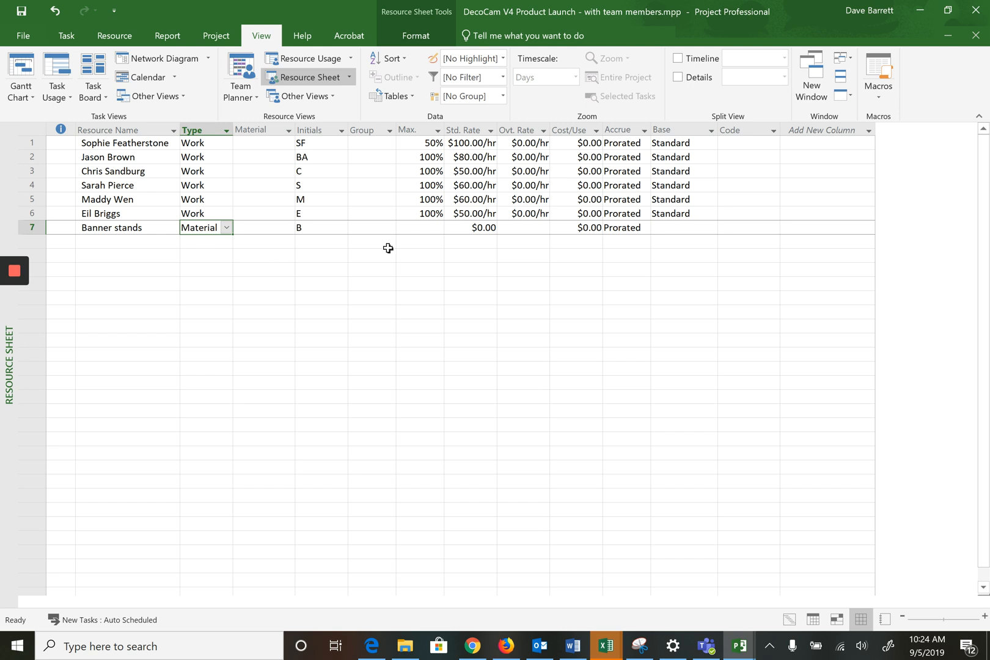
{"action": "left_click", "coordinate": [469, 228]}
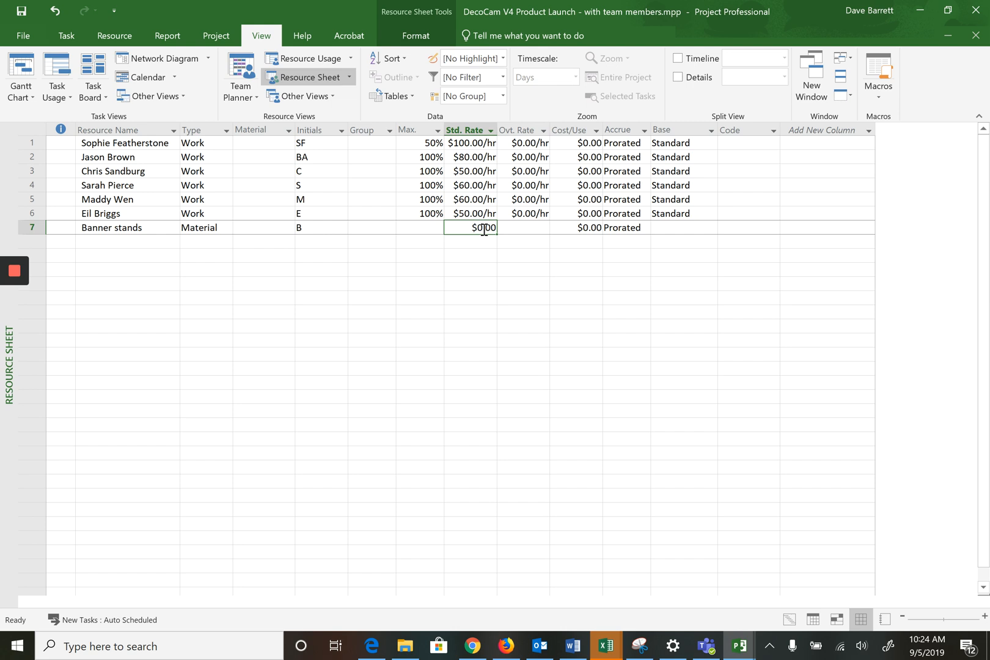
{"action": "type", "text": "20"}
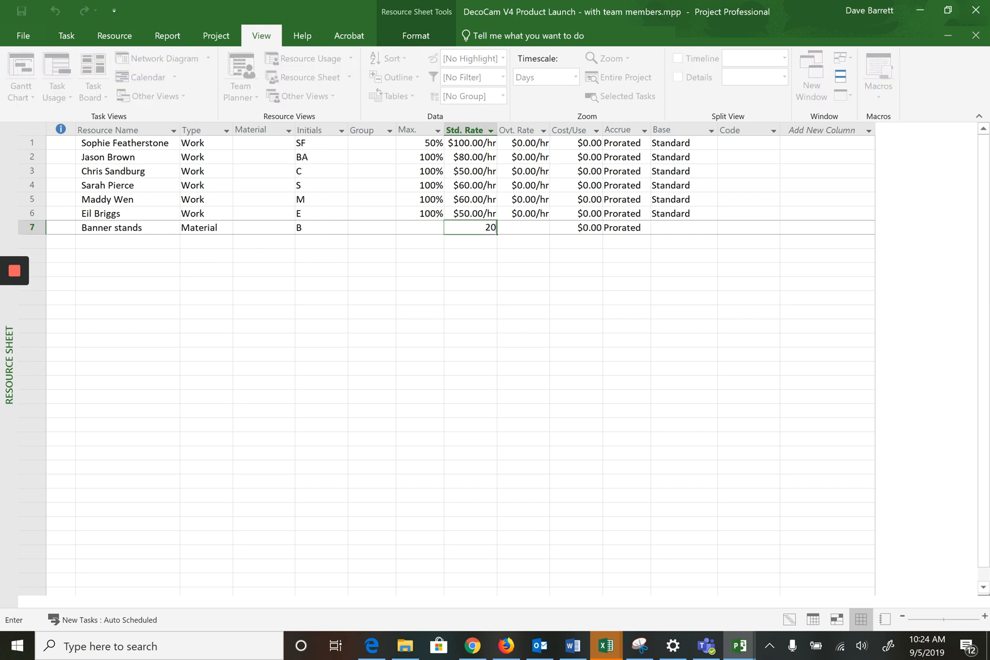
{"action": "key", "text": "Enter"}
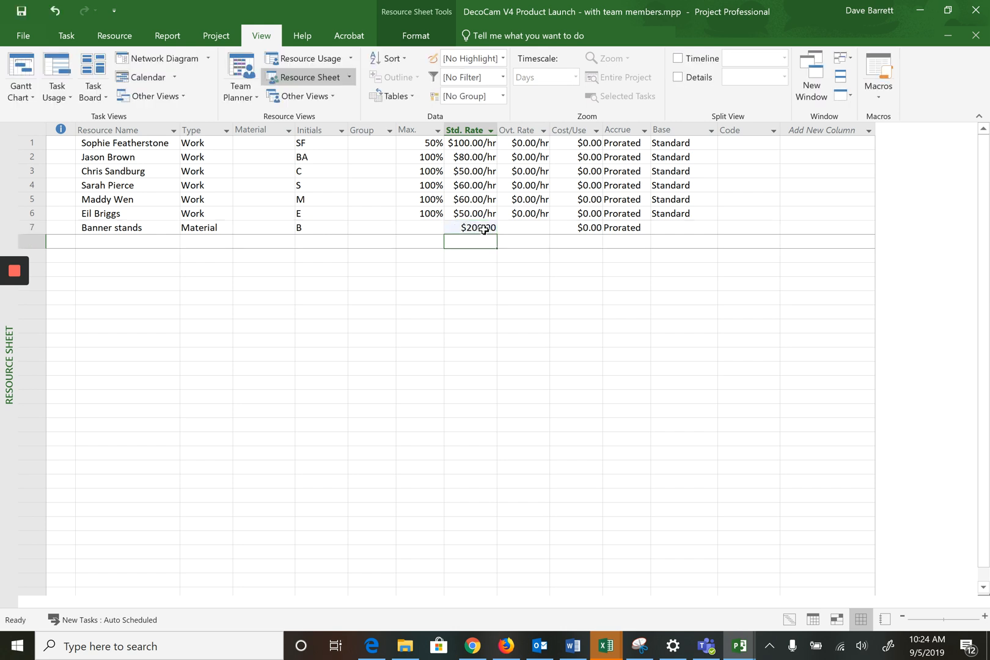
Step: Set the Banner stands material label to stand(s)
{"action": "left_click", "coordinate": [418, 228]}
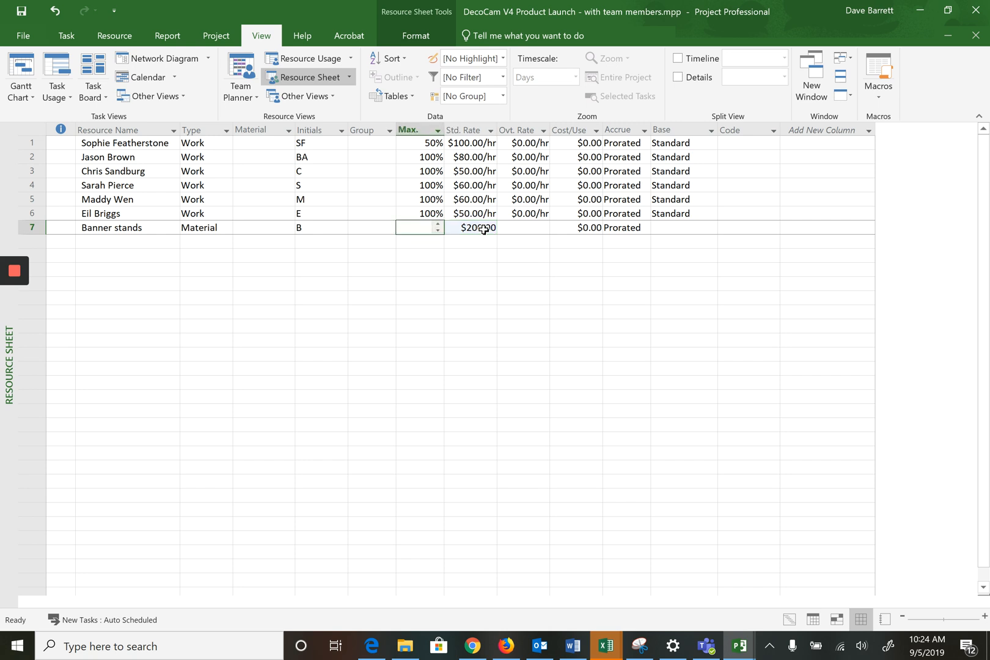
{"action": "left_click", "coordinate": [264, 227]}
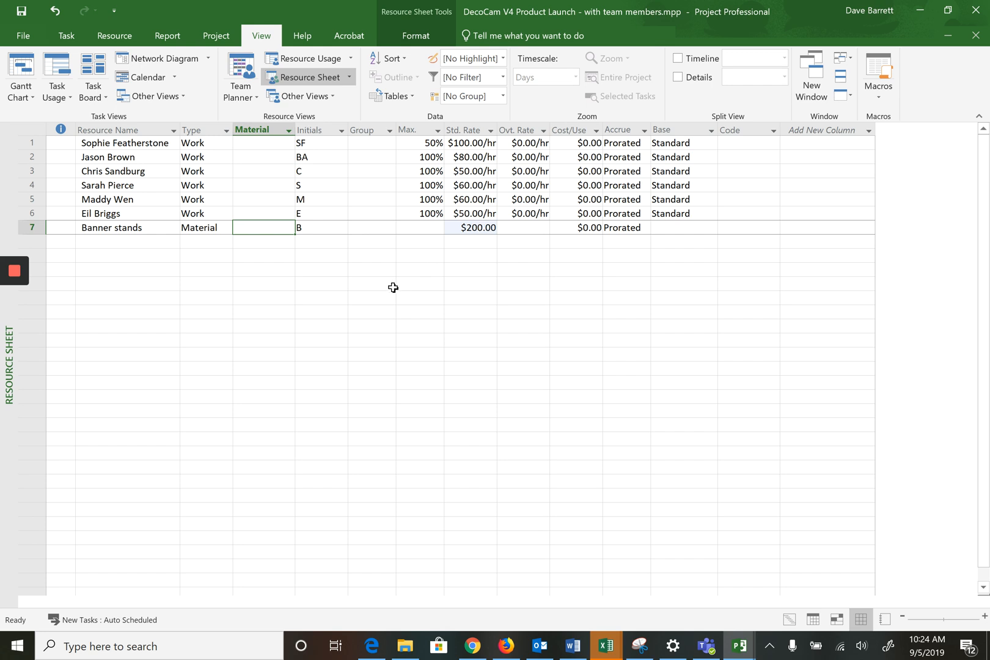
{"action": "type", "text": "stand(s"}
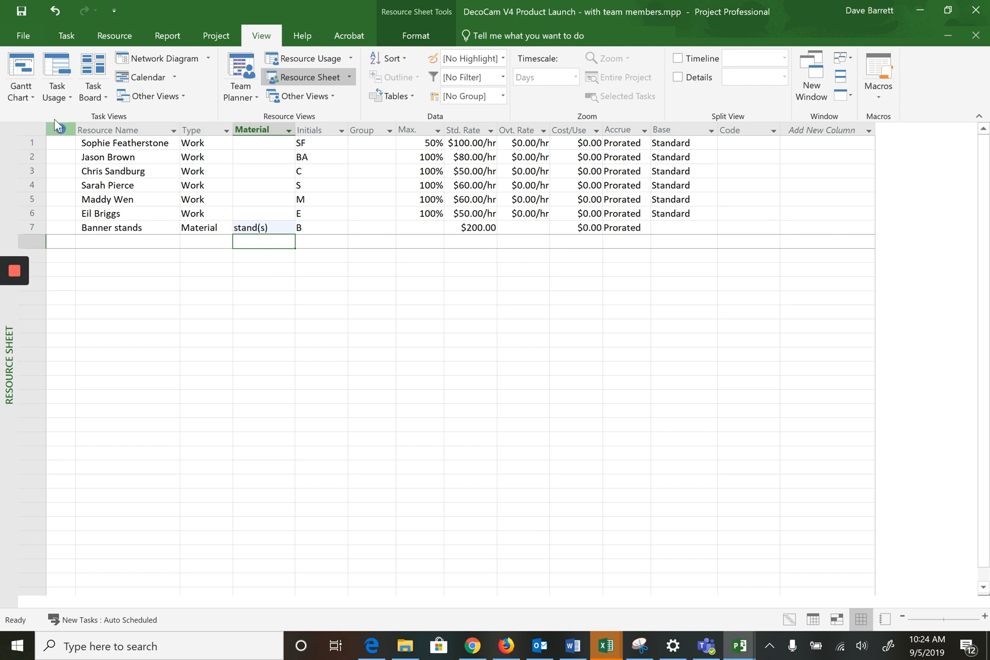
Step: Switch back to the Gantt Chart task list
{"action": "left_click", "coordinate": [21, 76]}
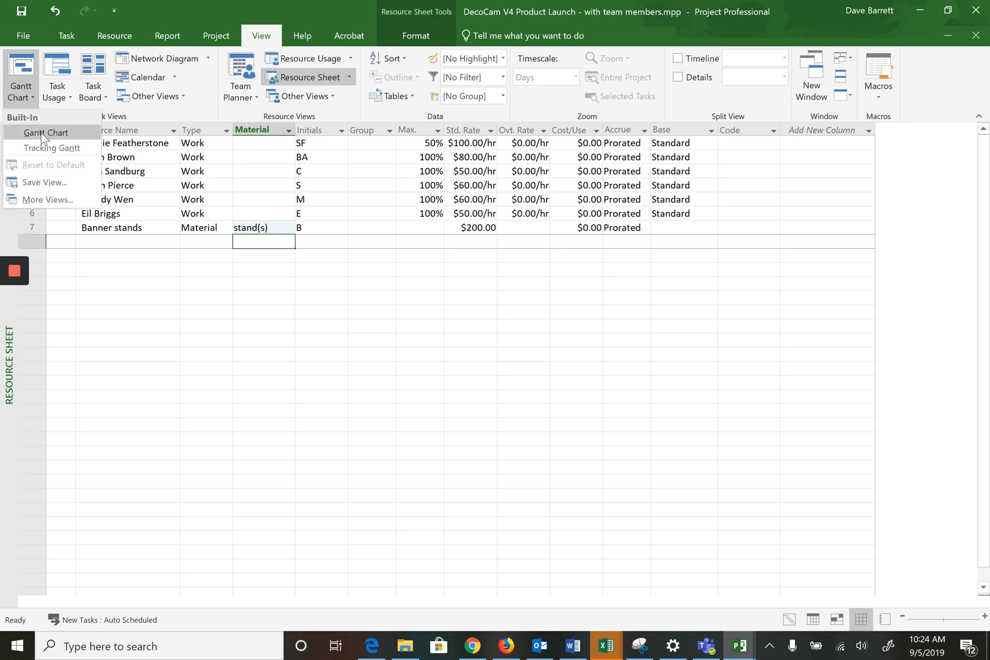
{"action": "left_click", "coordinate": [44, 134]}
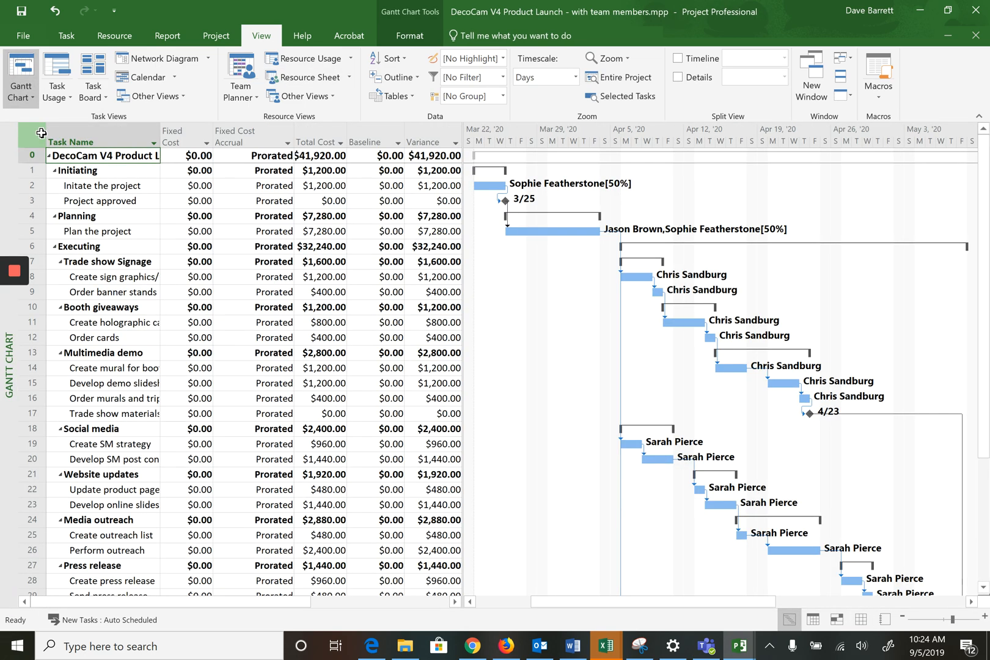
{"action": "mouse_move", "coordinate": [42, 133]}
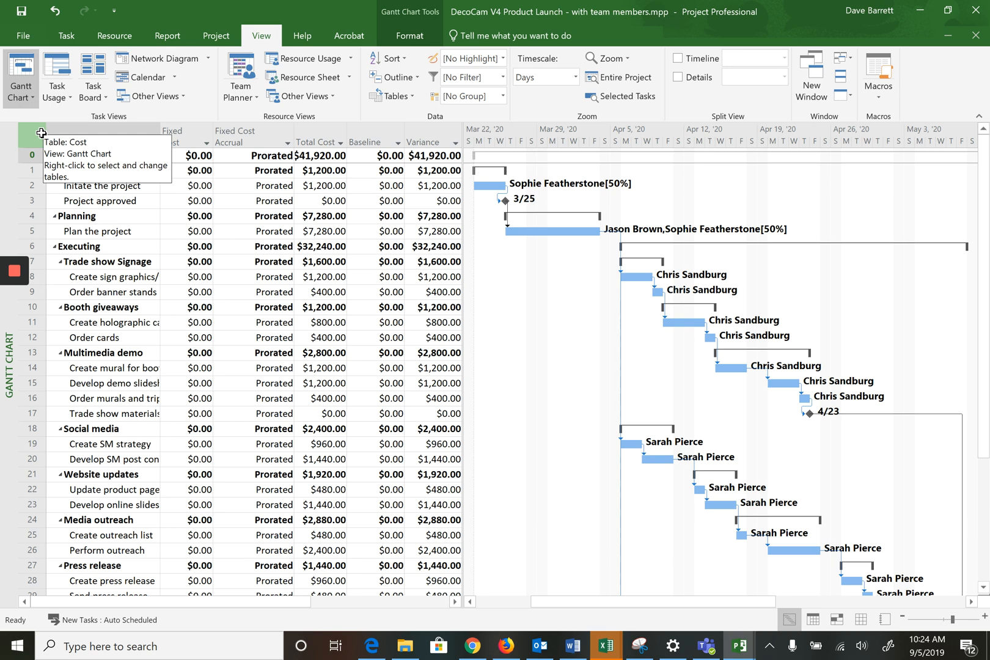
{"action": "mouse_move", "coordinate": [223, 123]}
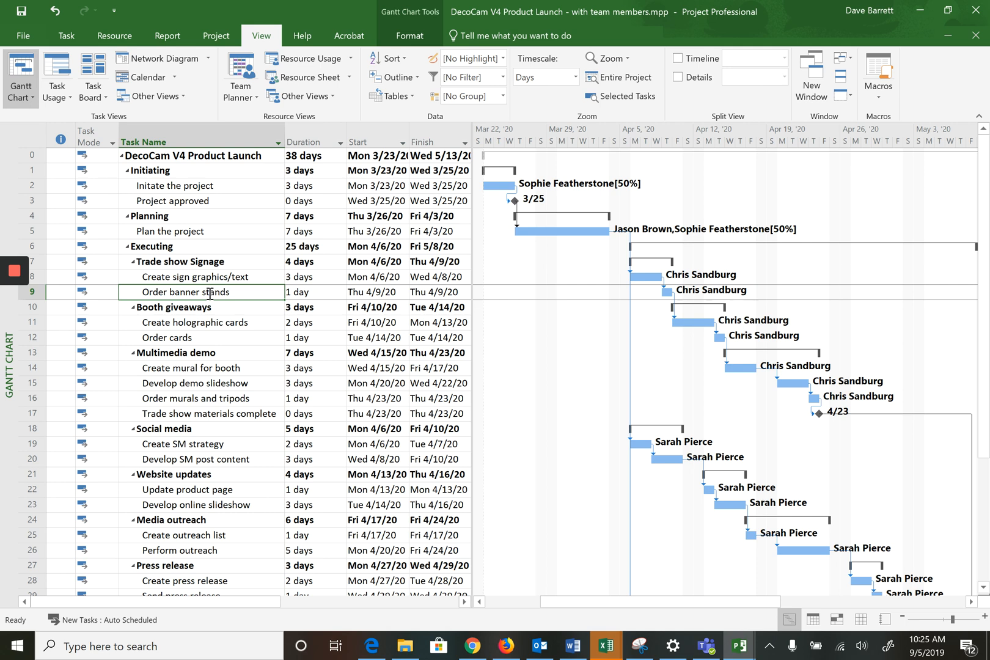
{"action": "mouse_move", "coordinate": [203, 291]}
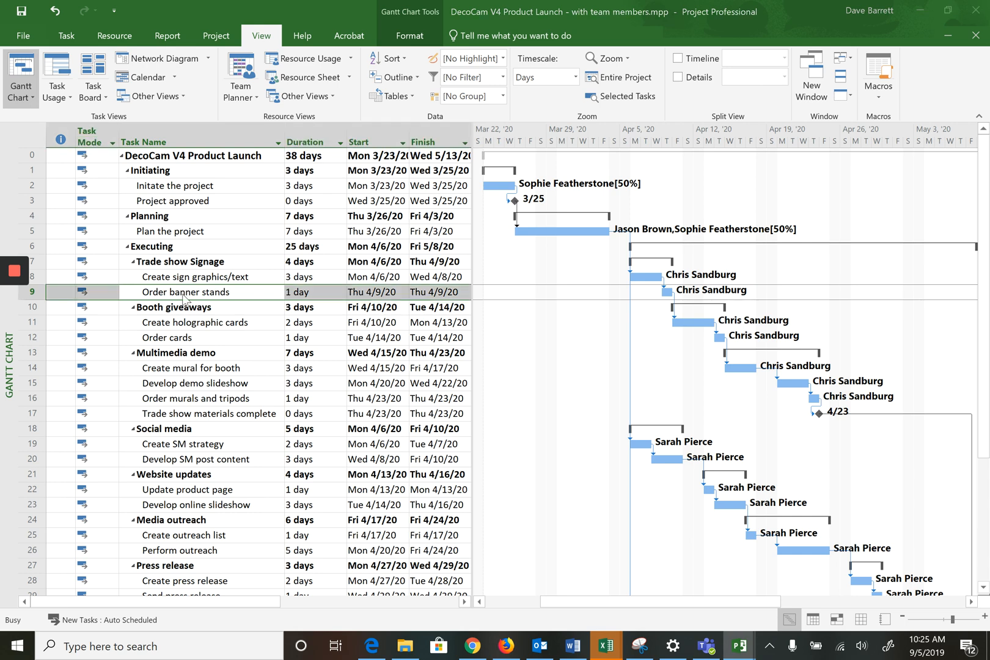
Step: Assign 5 stand(s) of Banner stands to the Order banner stands task
{"action": "double_click", "coordinate": [185, 293]}
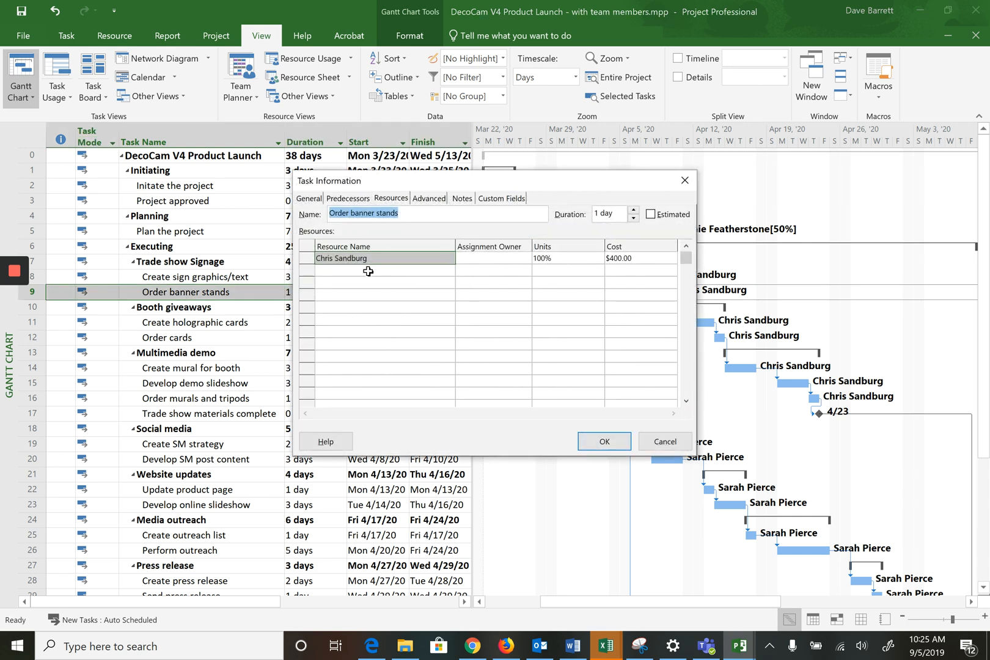
{"action": "left_click", "coordinate": [379, 272]}
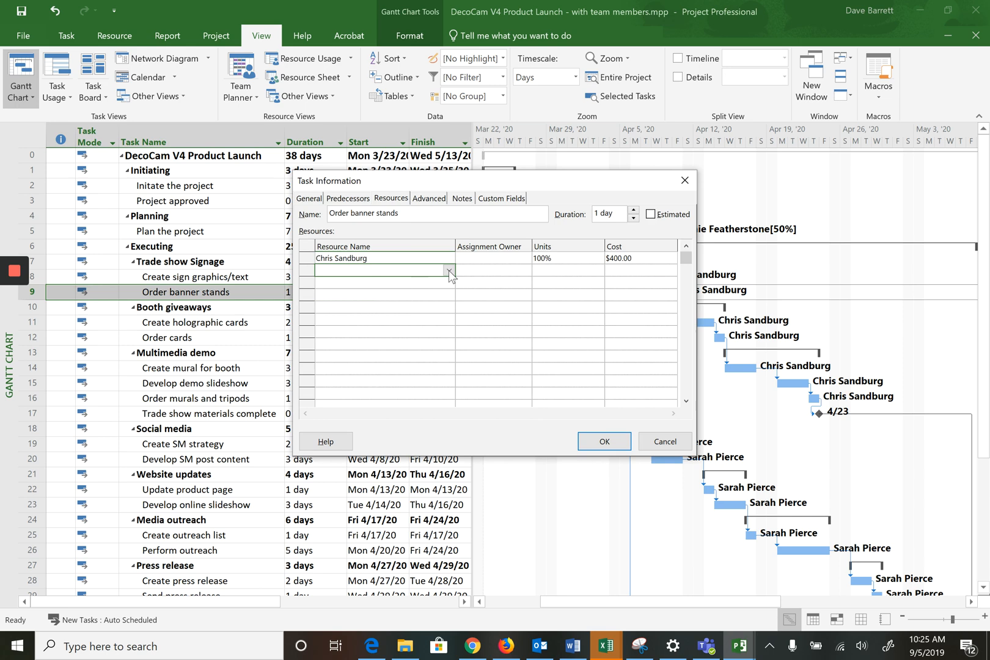
{"action": "left_click", "coordinate": [448, 270]}
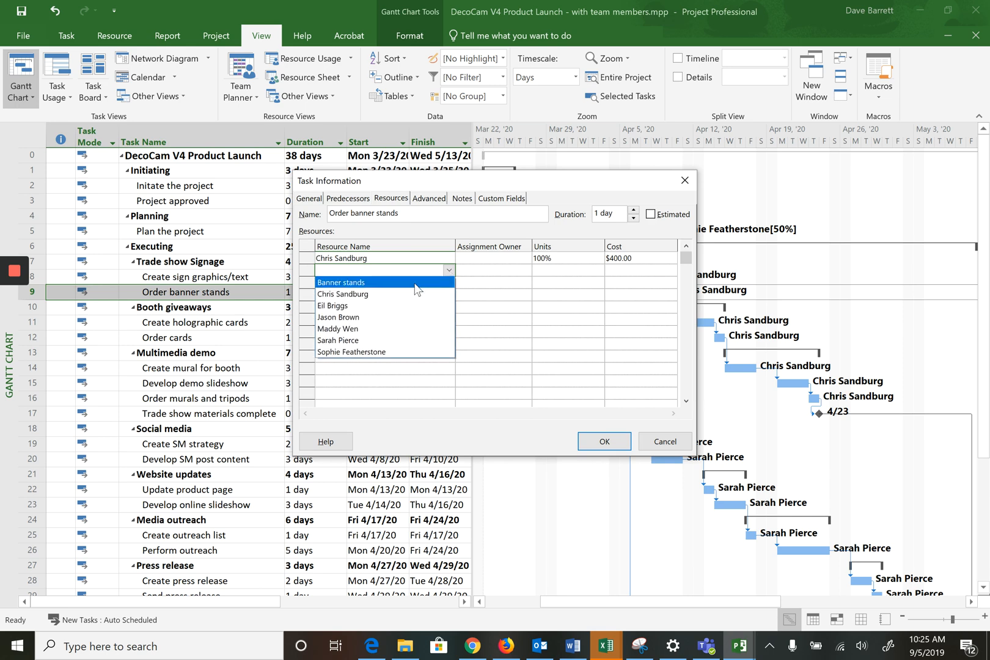
{"action": "left_click", "coordinate": [341, 282]}
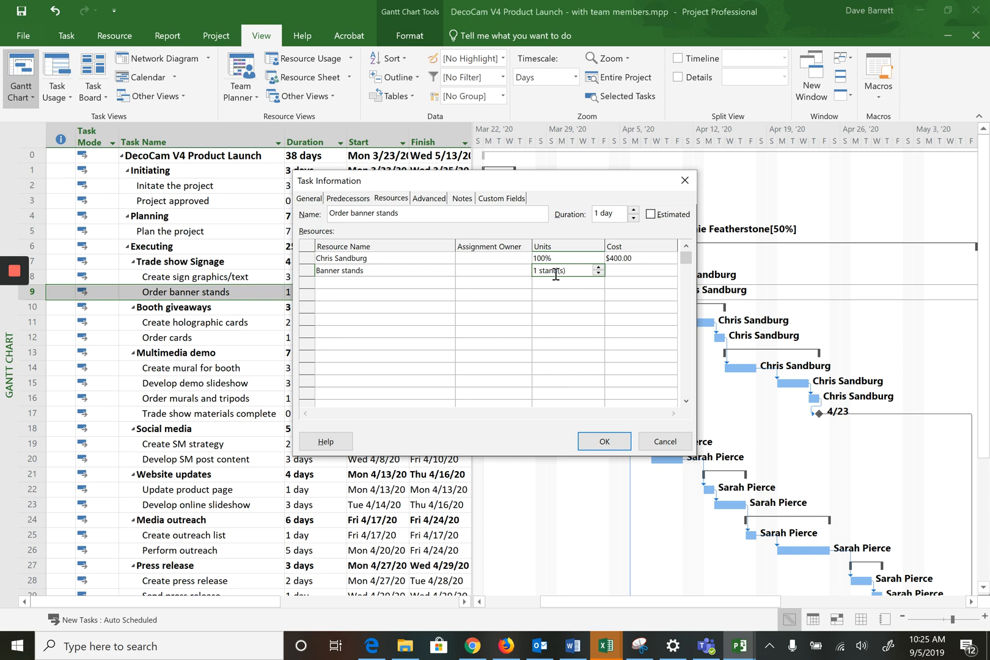
{"action": "left_click", "coordinate": [599, 268]}
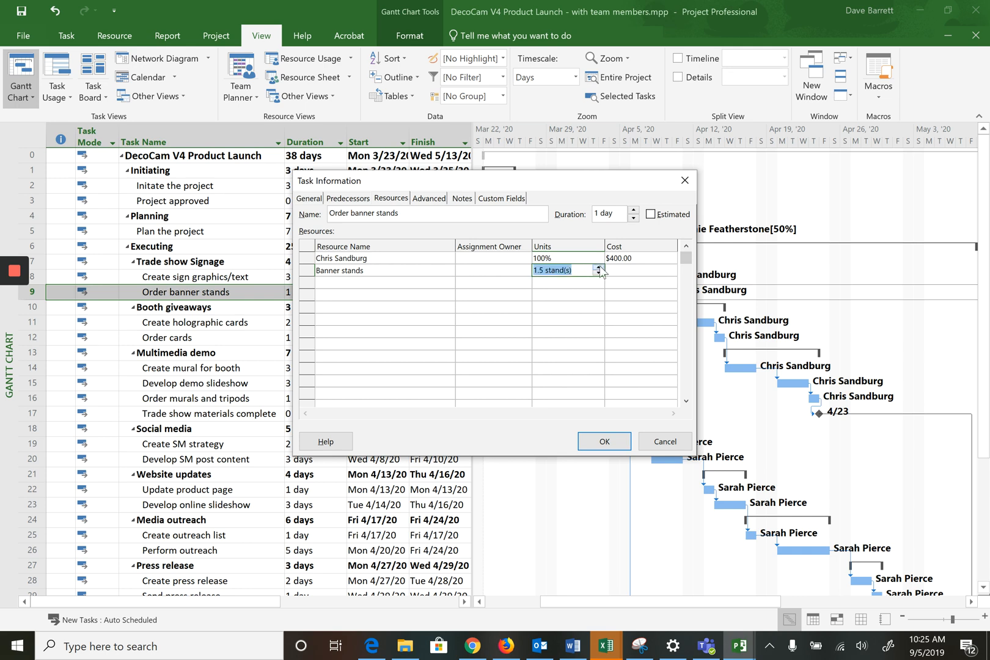
{"action": "left_click", "coordinate": [596, 267]}
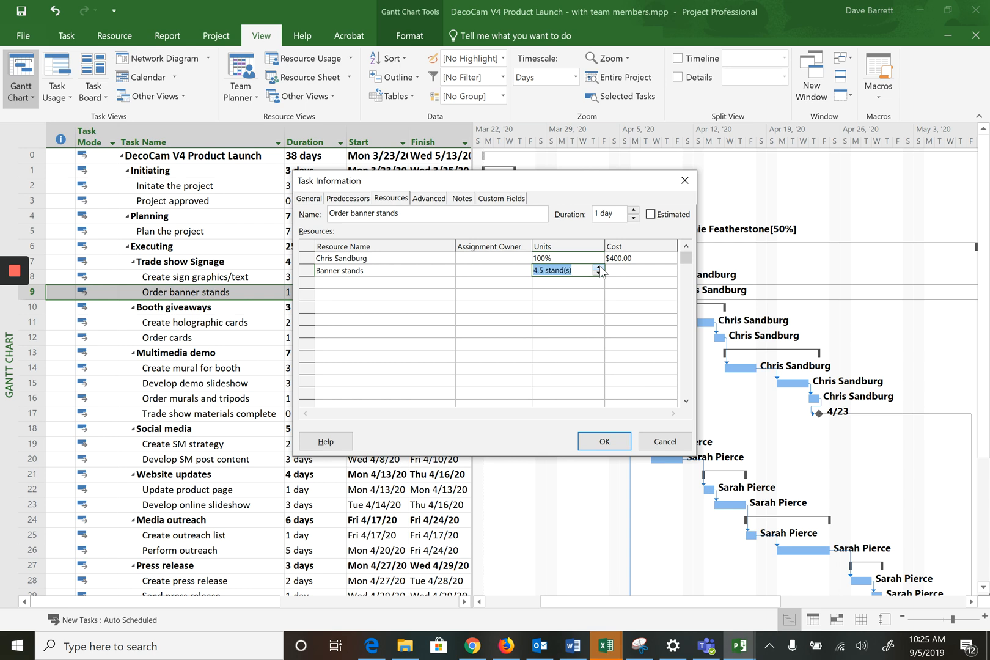
{"action": "left_click", "coordinate": [598, 274]}
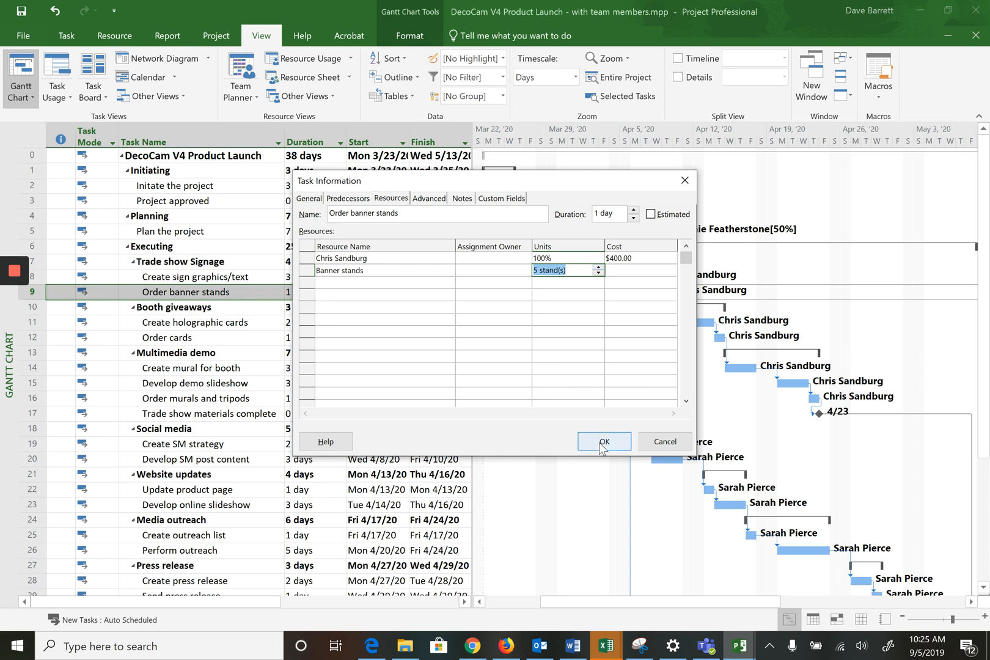
{"action": "left_click", "coordinate": [603, 441]}
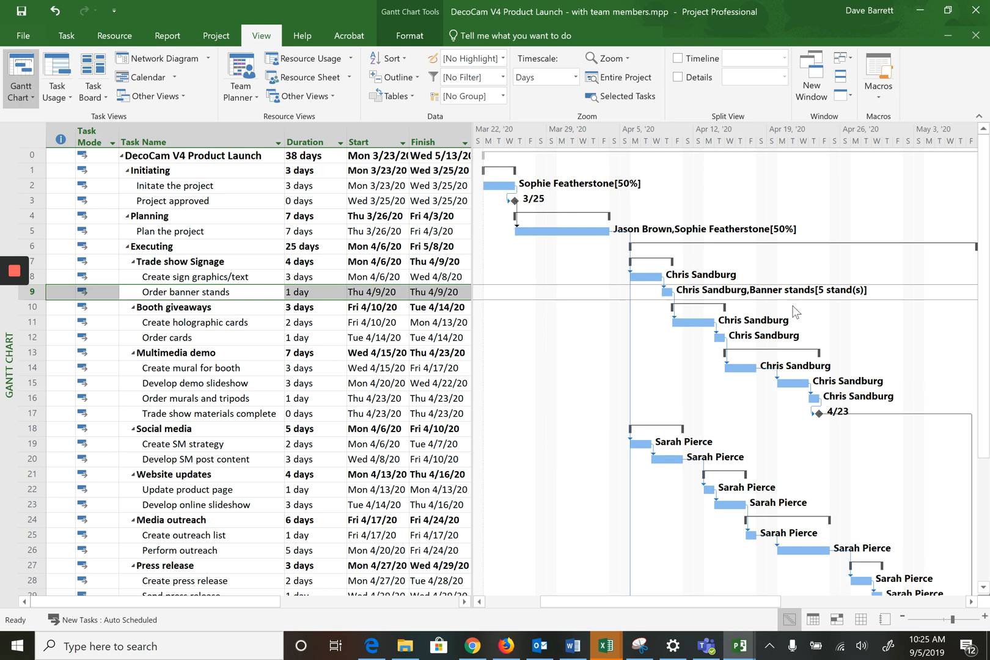
{"action": "mouse_move", "coordinate": [809, 288]}
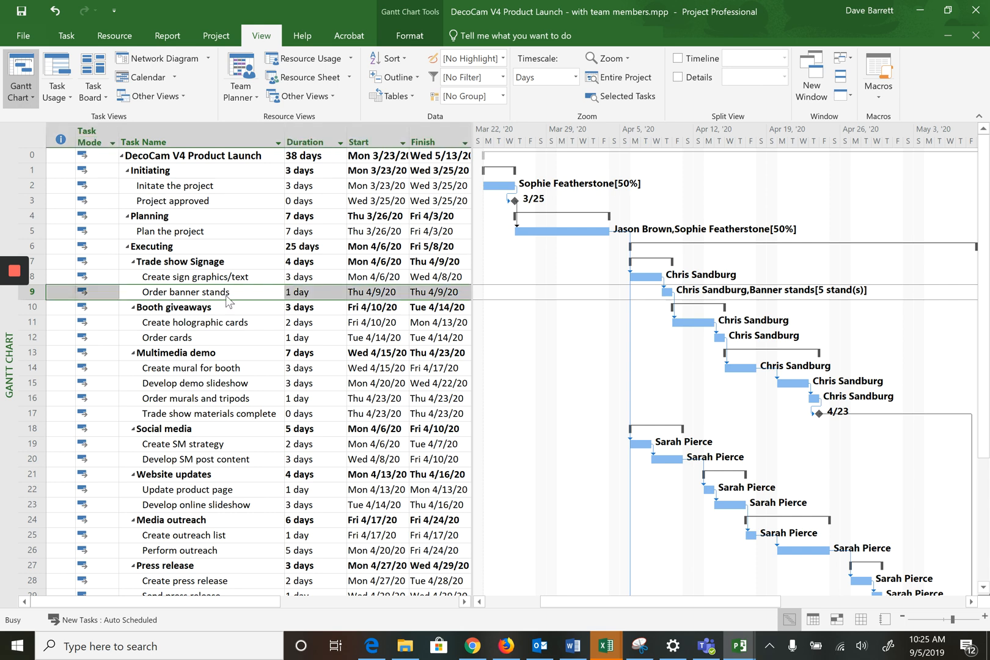
{"action": "double_click", "coordinate": [184, 292]}
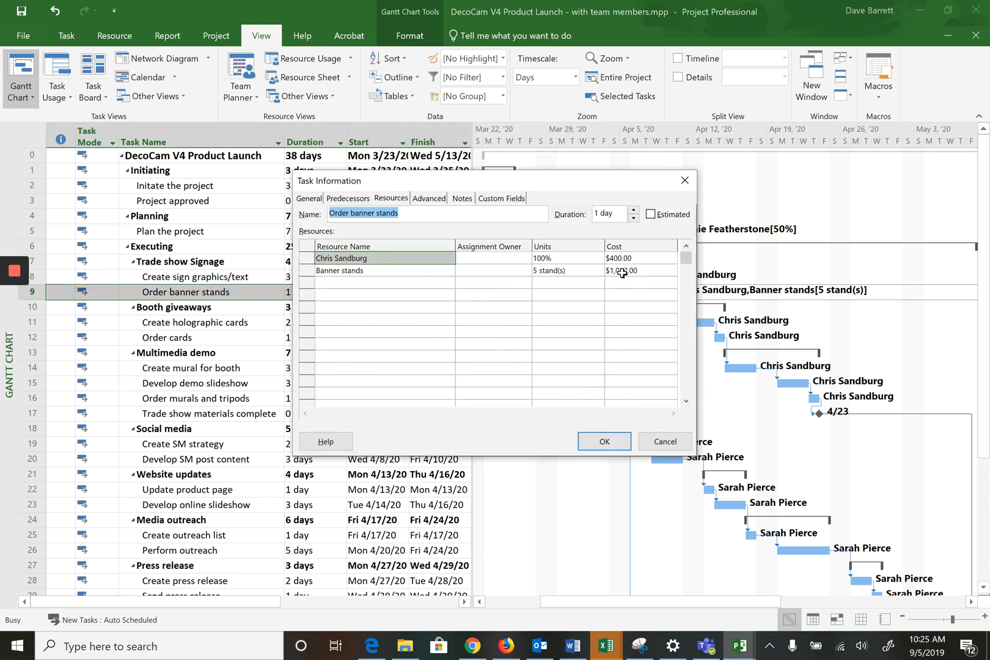
{"action": "left_click", "coordinate": [603, 441]}
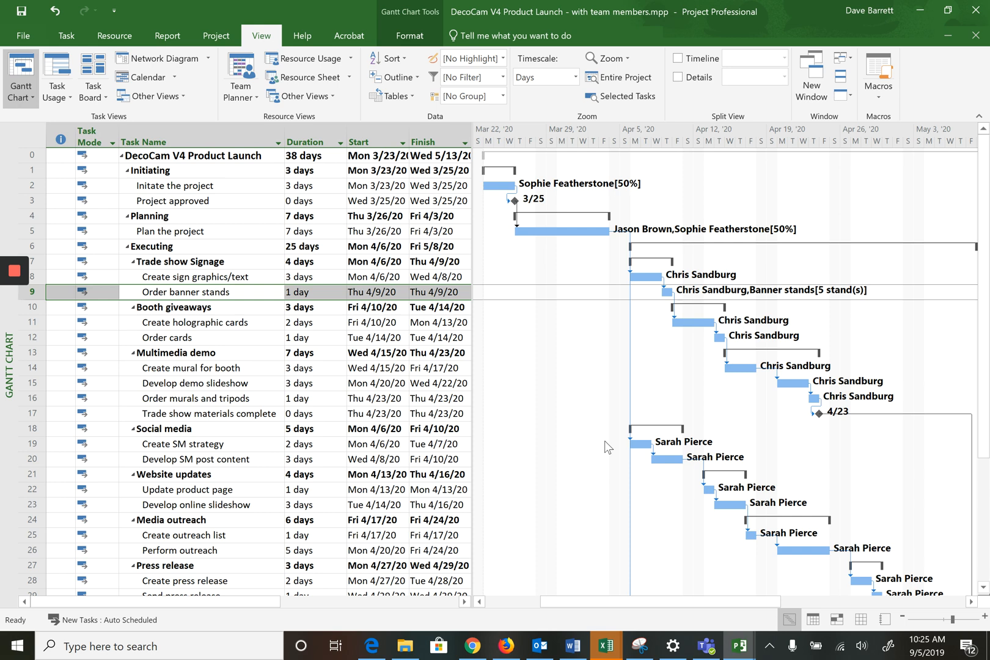
{"action": "mouse_move", "coordinate": [301, 319]}
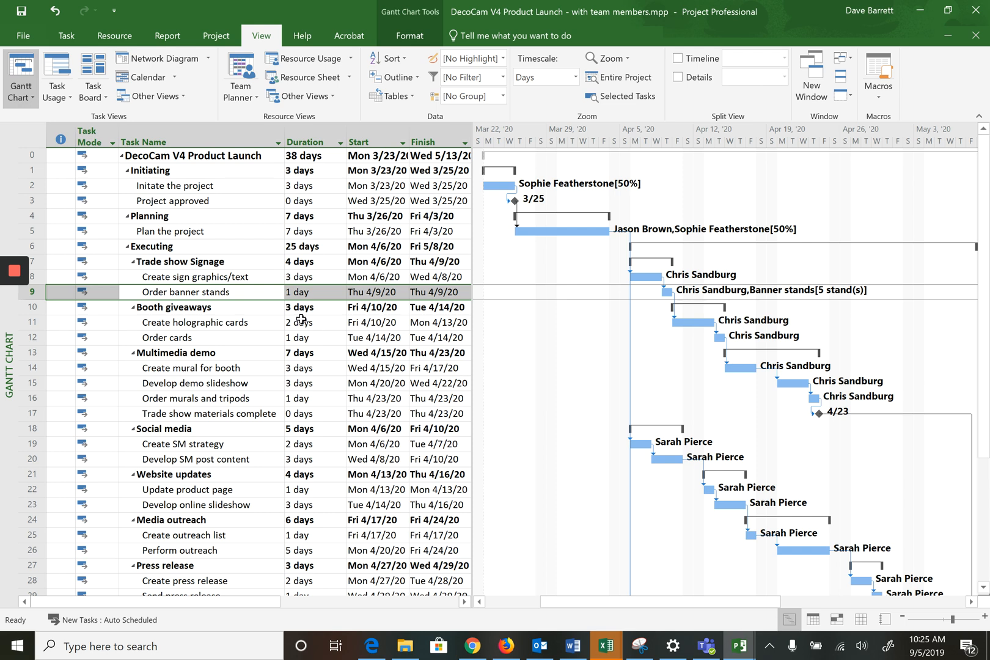
{"action": "mouse_move", "coordinate": [539, 563]}
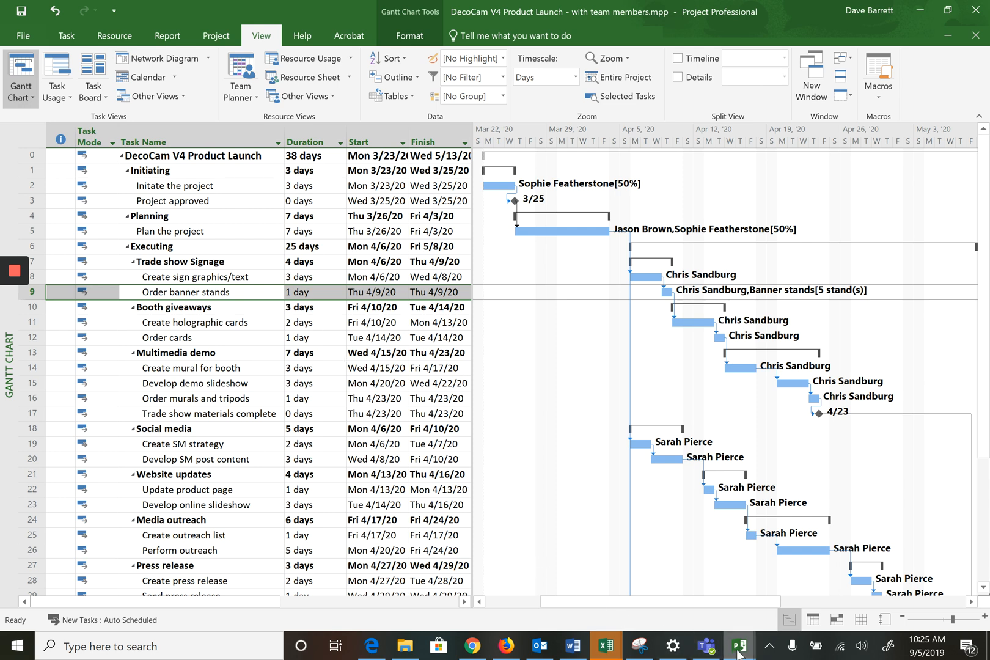
{"action": "mouse_move", "coordinate": [738, 646]}
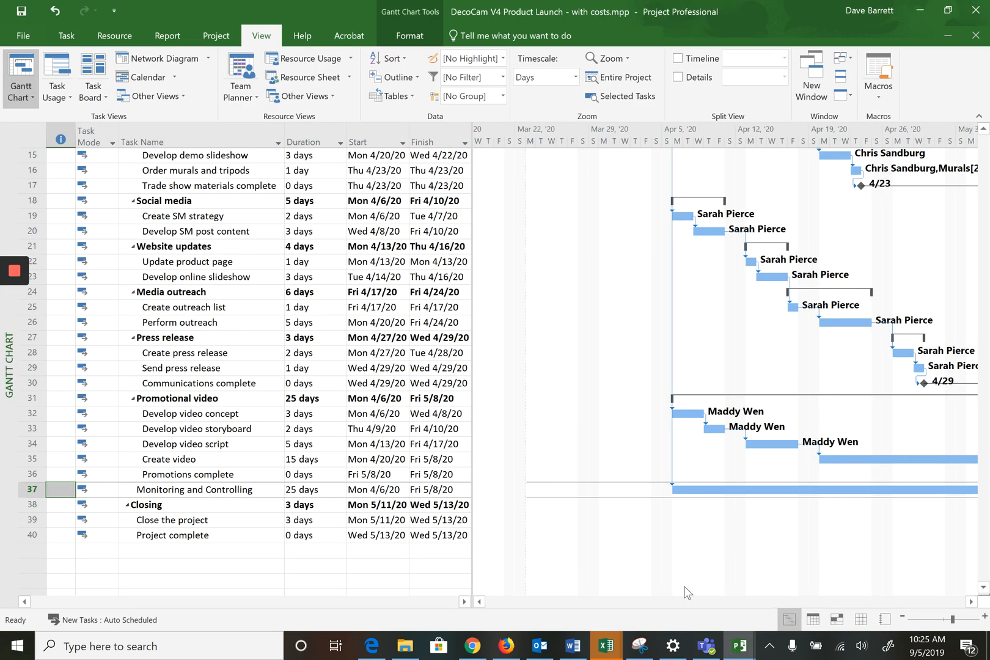
Step: Scroll through the with-costs plan's task costs, totalling $56,520.00
{"action": "scroll", "scroll_direction": "down", "scroll_amount": 3}
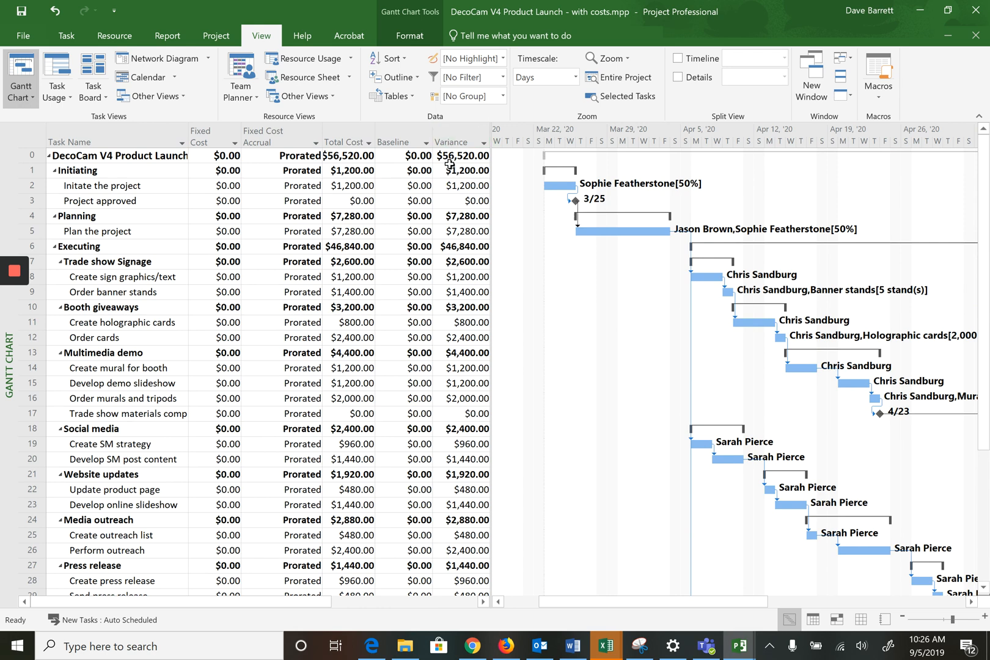
{"action": "scroll", "scroll_direction": "down", "scroll_amount": 3}
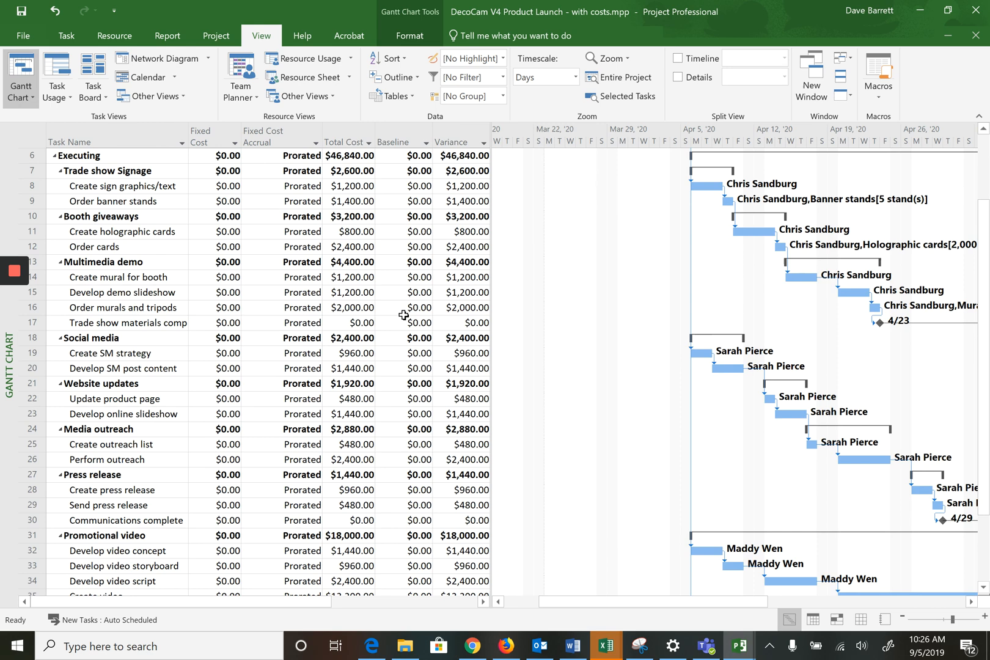
{"action": "scroll", "scroll_direction": "down", "scroll_amount": 3}
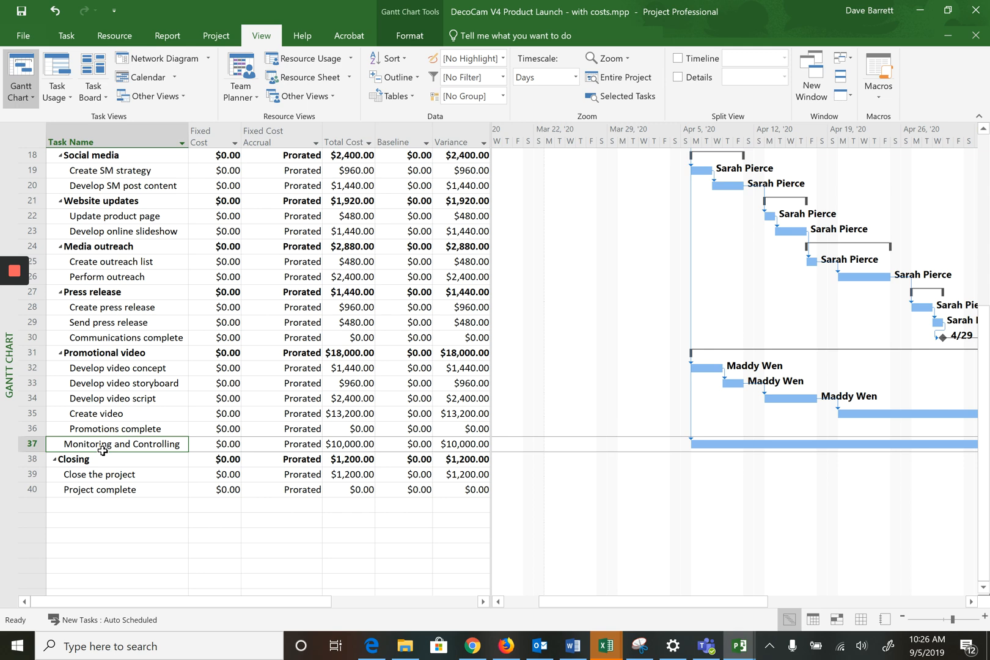
{"action": "mouse_move", "coordinate": [202, 361]}
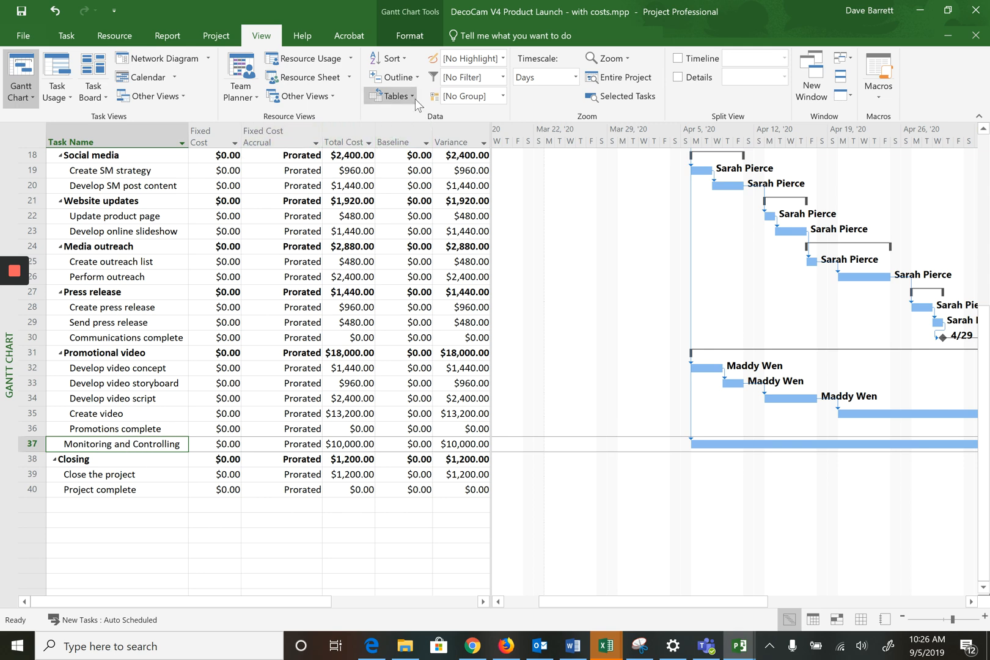
Step: Show the Entry table and review the 25-day Monitoring and Controlling task's details
{"action": "left_click", "coordinate": [393, 95]}
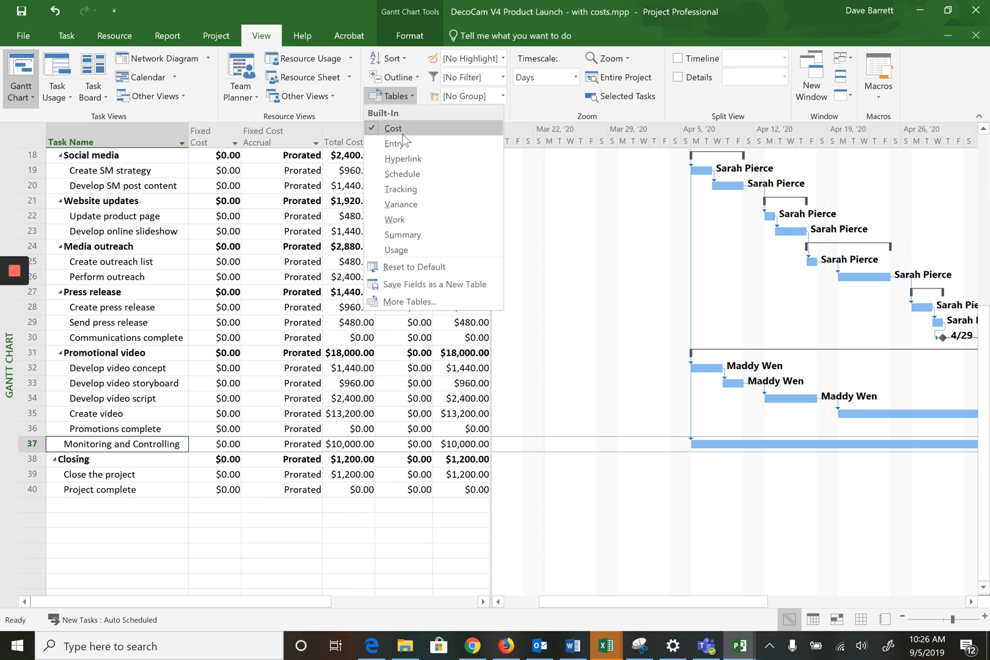
{"action": "left_click", "coordinate": [395, 143]}
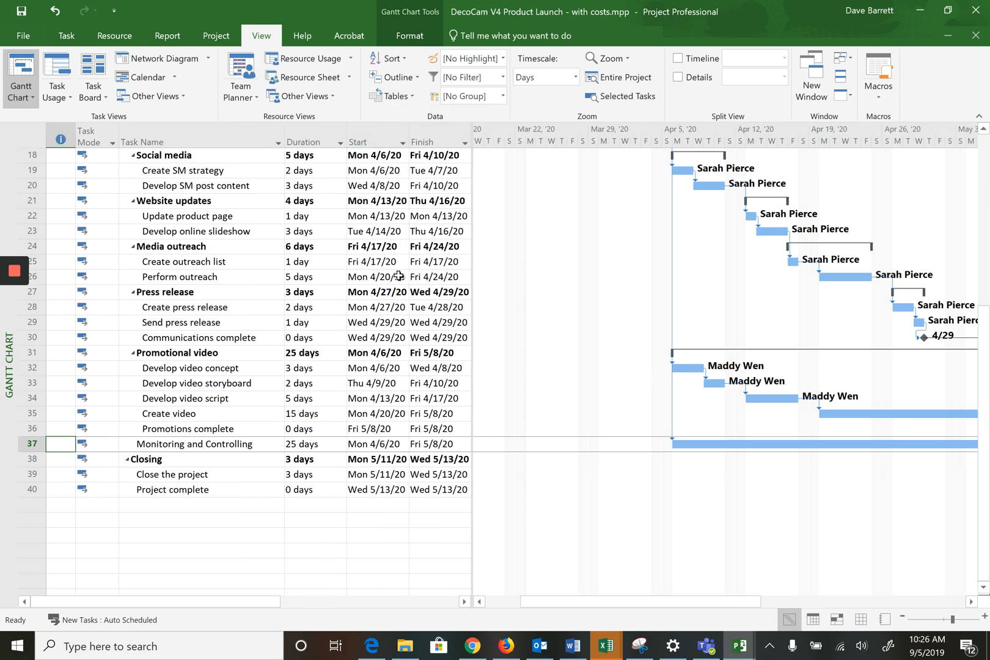
{"action": "mouse_move", "coordinate": [226, 450]}
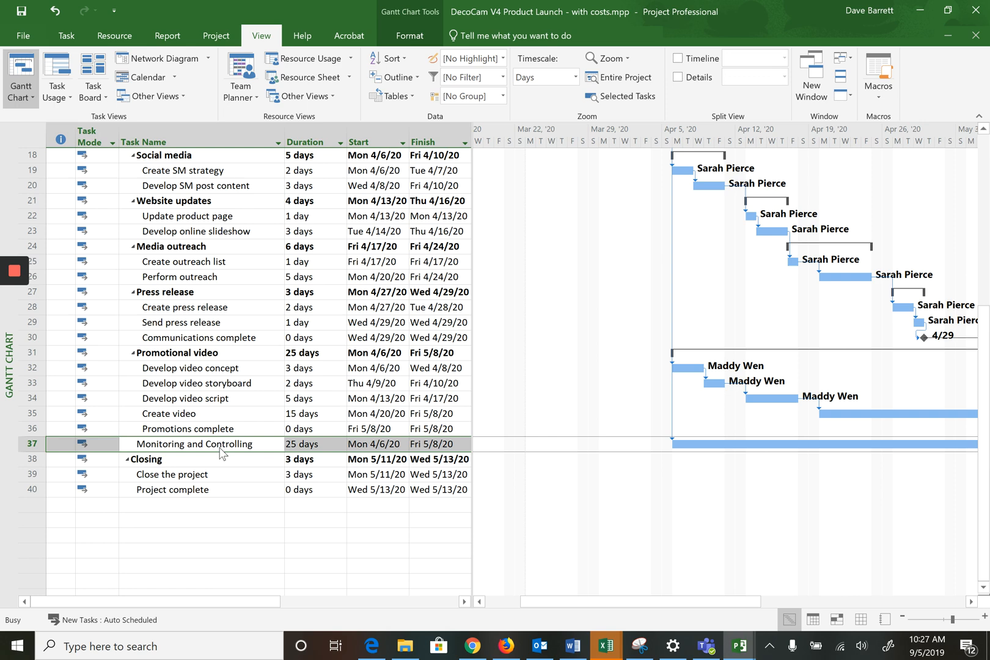
{"action": "double_click", "coordinate": [196, 444]}
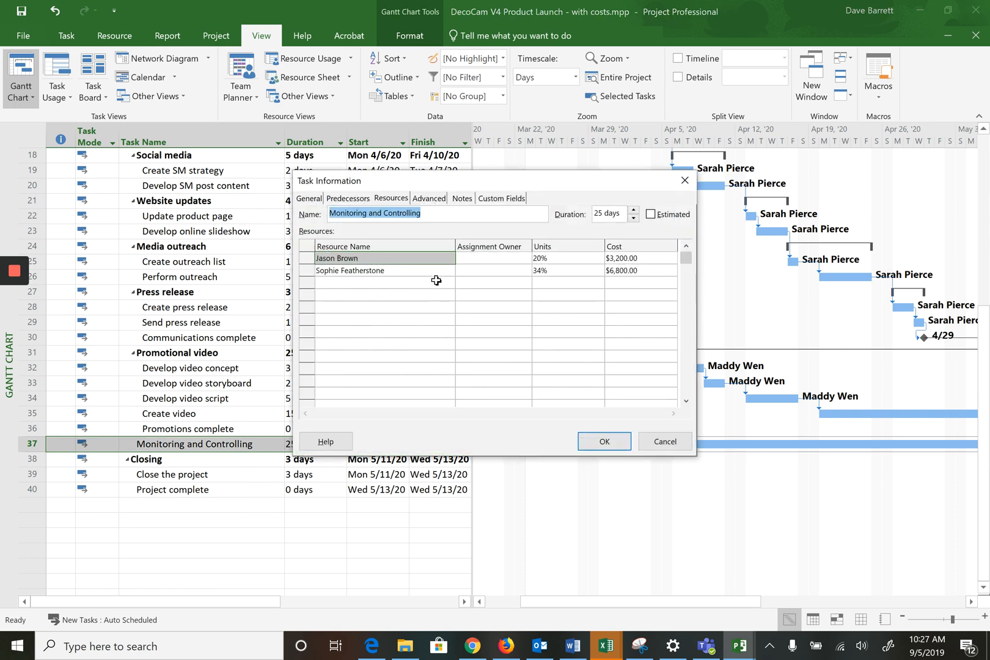
{"action": "mouse_move", "coordinate": [396, 275]}
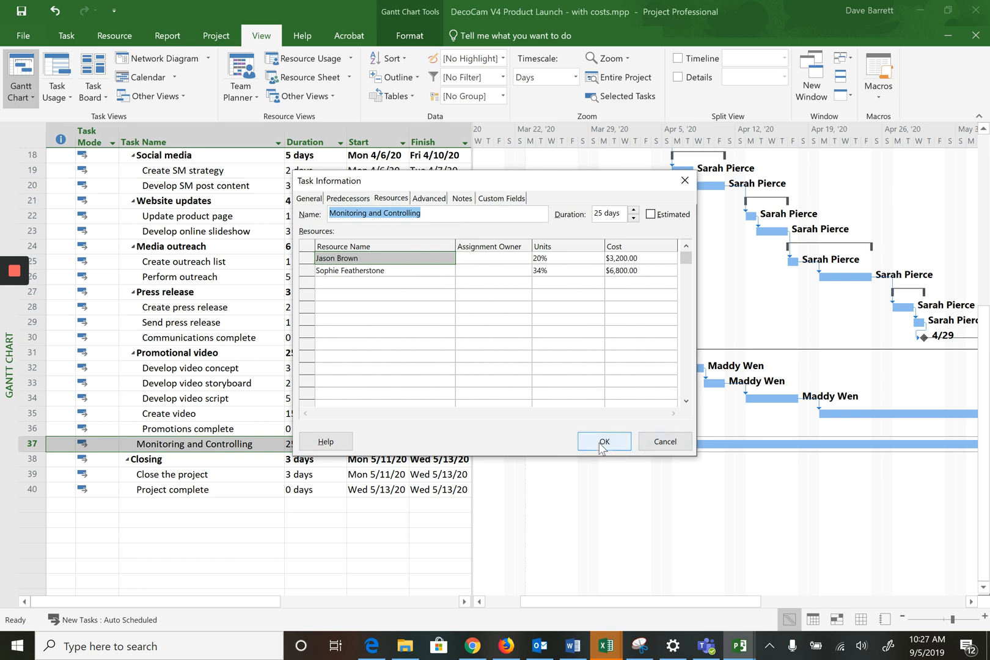
{"action": "left_click", "coordinate": [603, 442]}
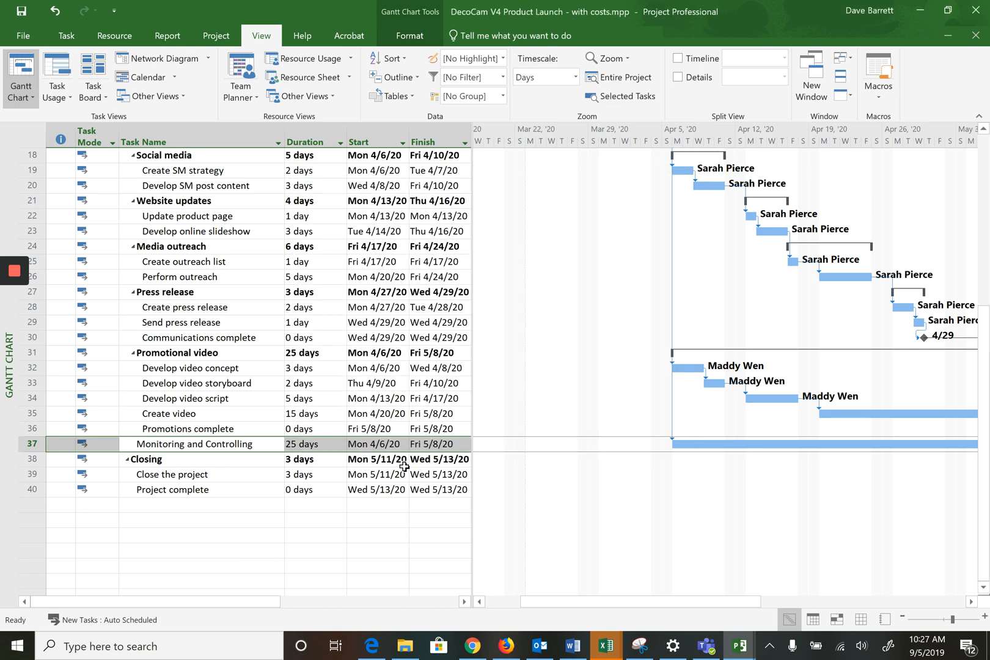
{"action": "mouse_move", "coordinate": [216, 519]}
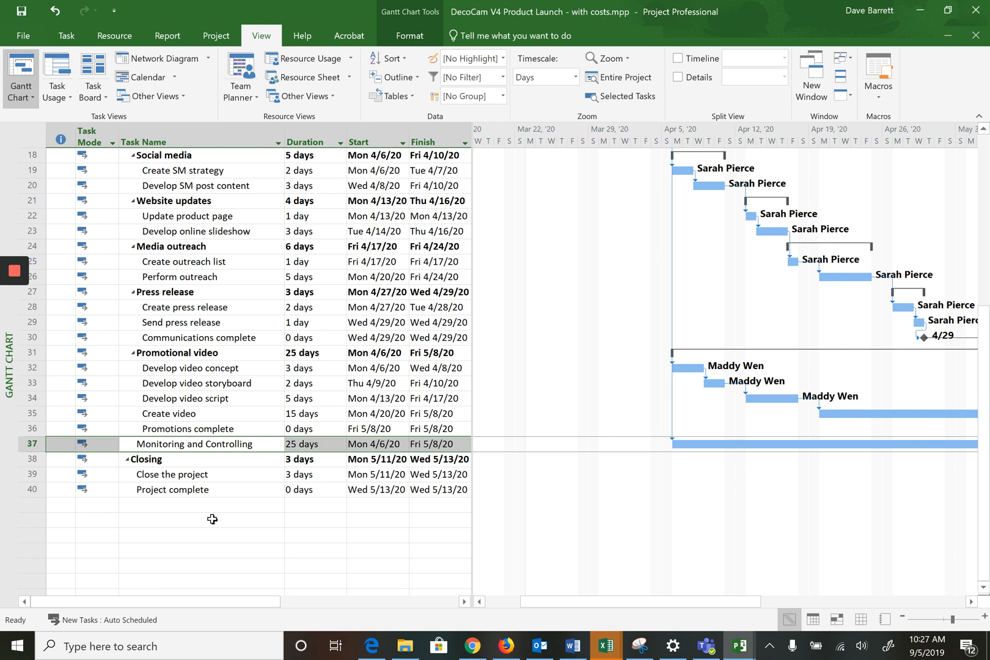
{"action": "mouse_move", "coordinate": [259, 406]}
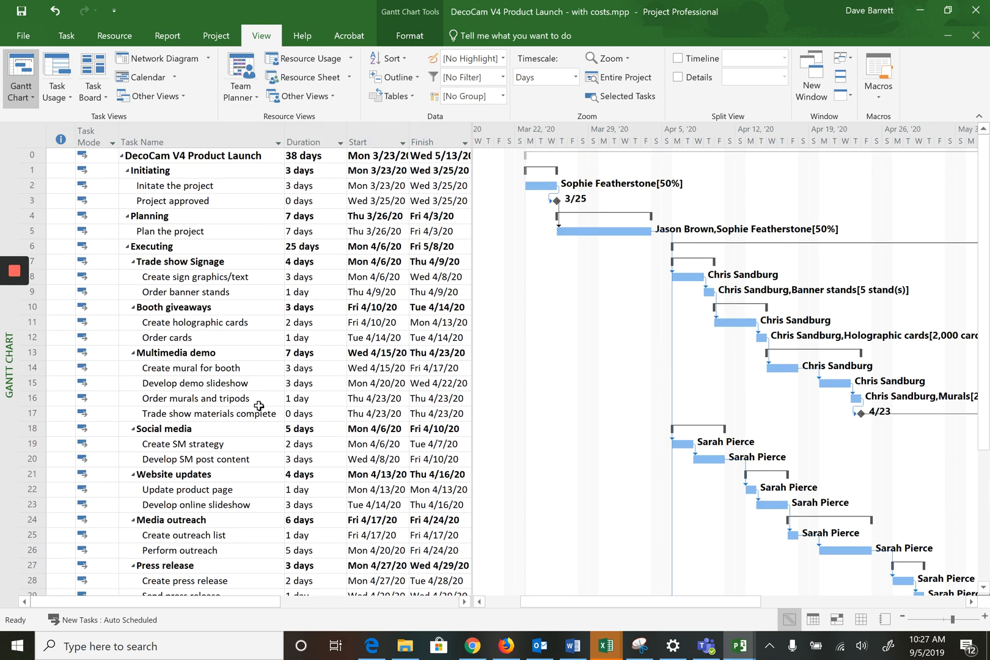
{"action": "mouse_move", "coordinate": [181, 291]}
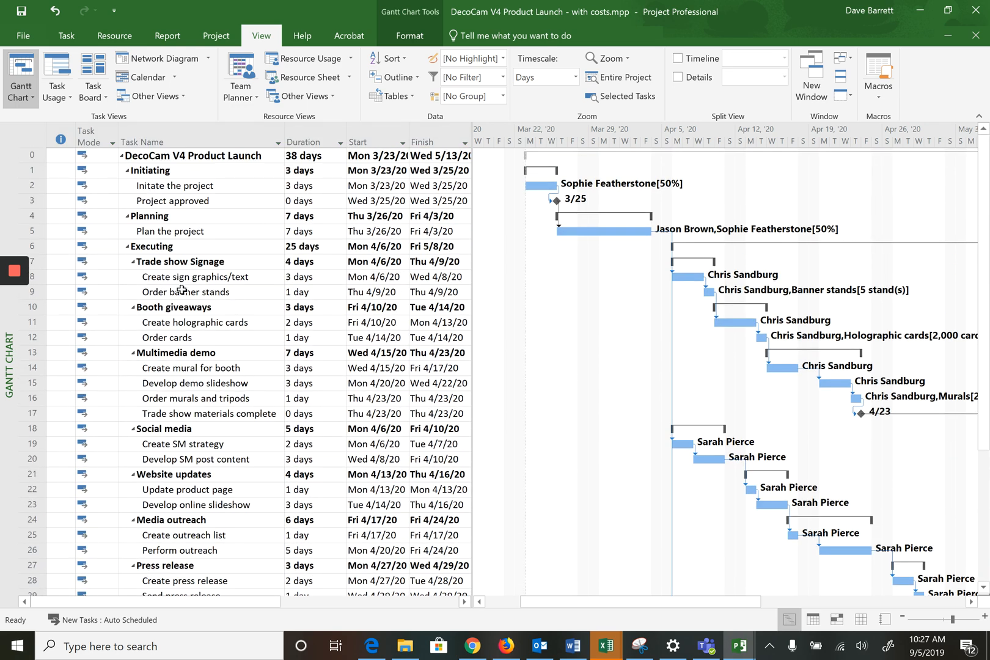